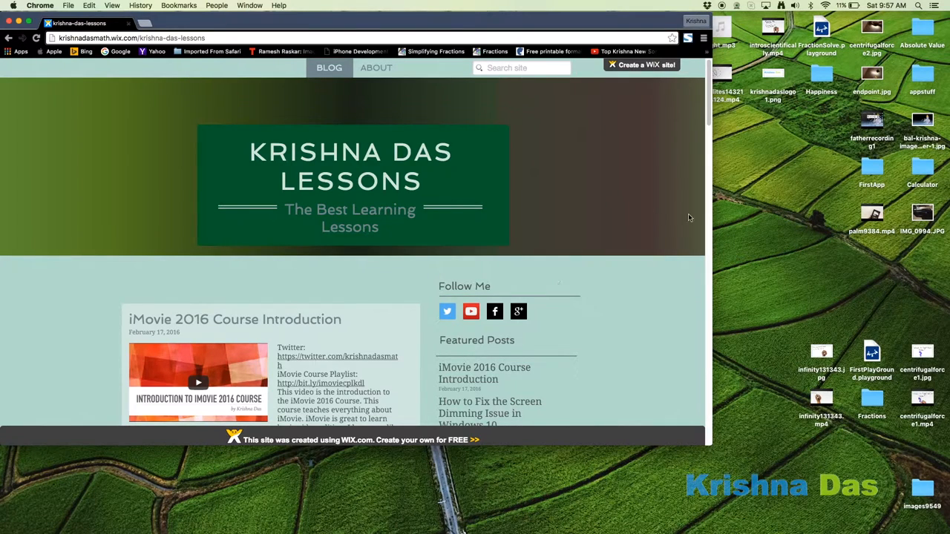
mouse_move(287, 467)
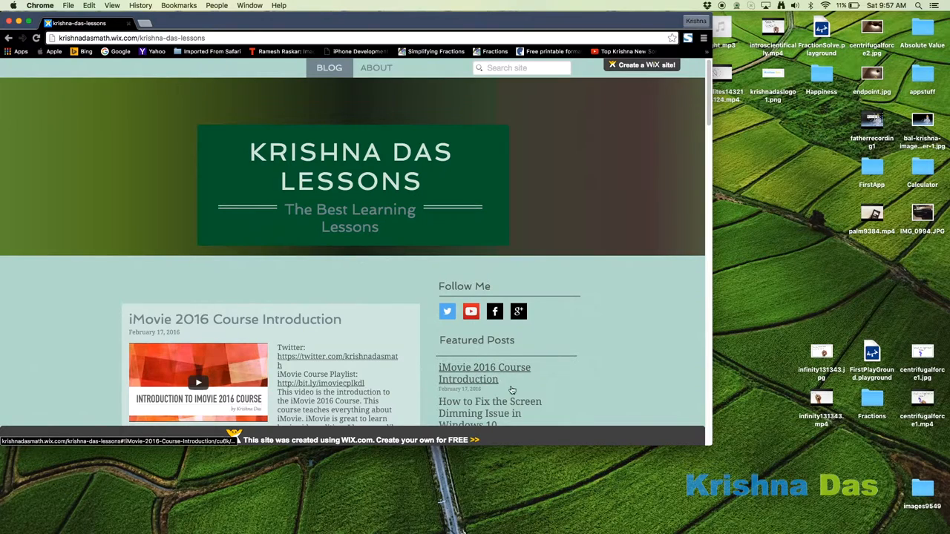
mouse_move(447, 311)
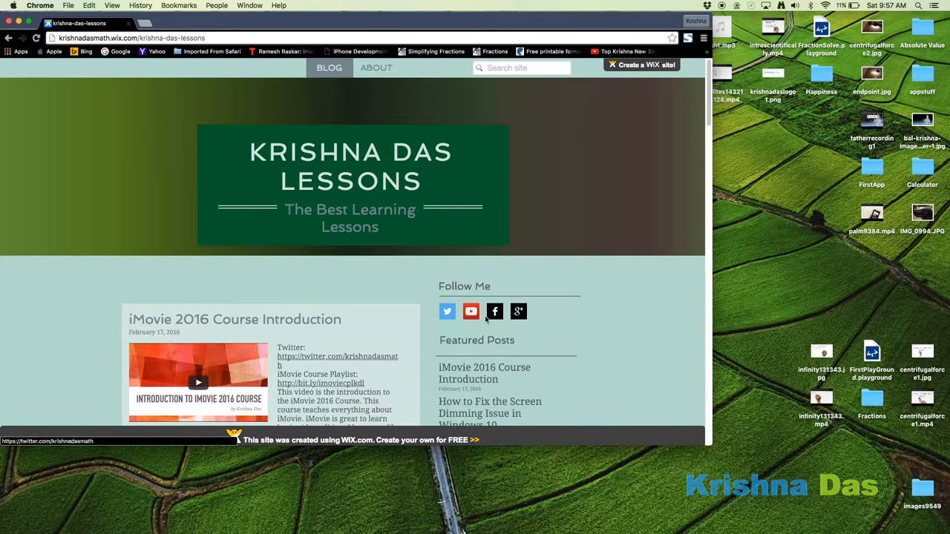
mouse_move(518, 311)
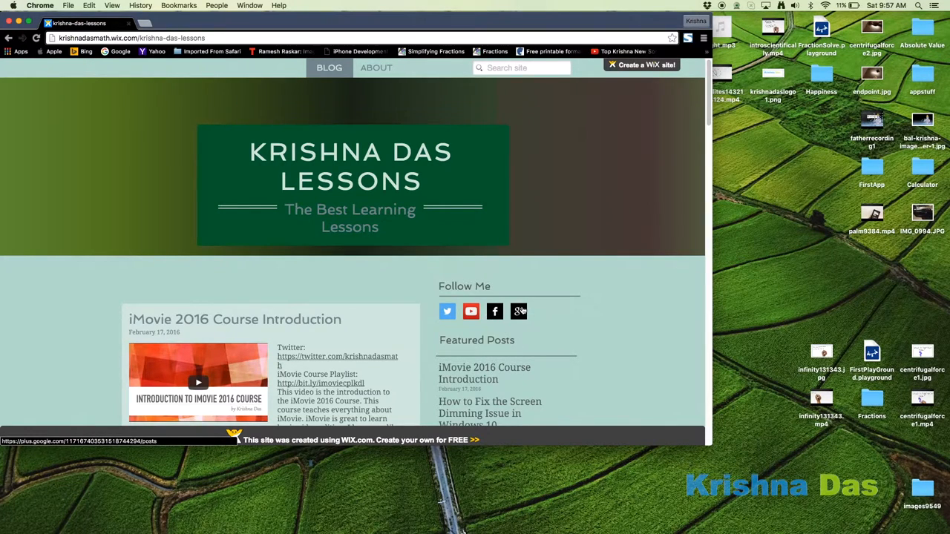
mouse_move(517, 312)
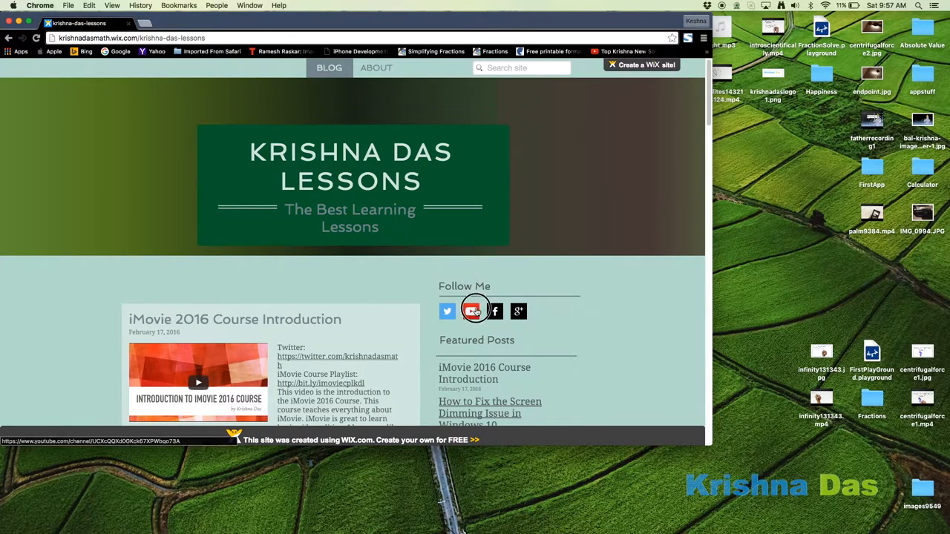
Step: Browse the Krishna Das Lessons blog's social follow links and featured posts
click(472, 311)
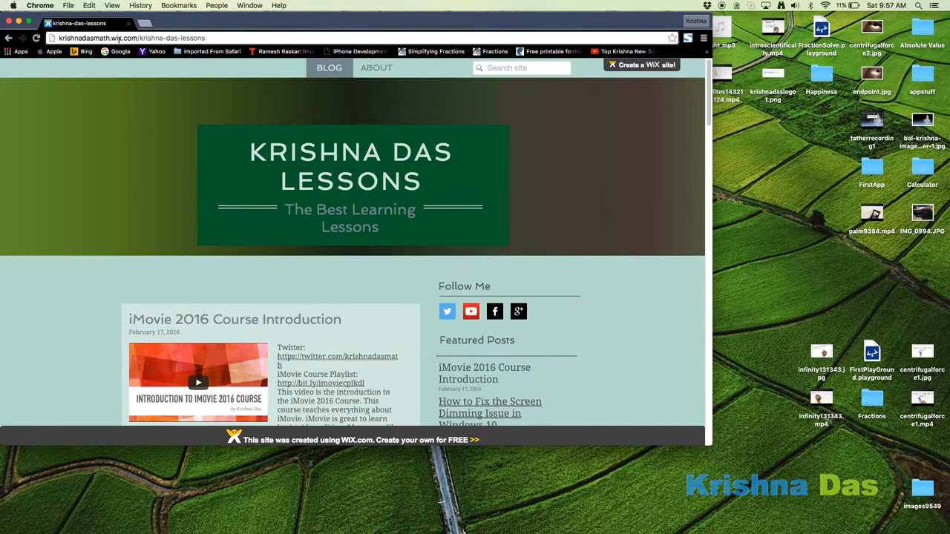
mouse_move(300, 352)
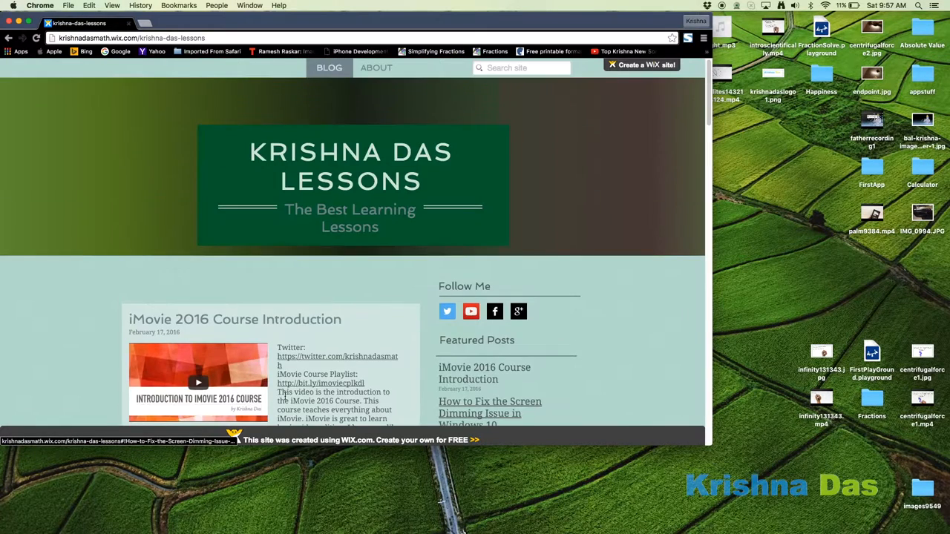
mouse_move(589, 315)
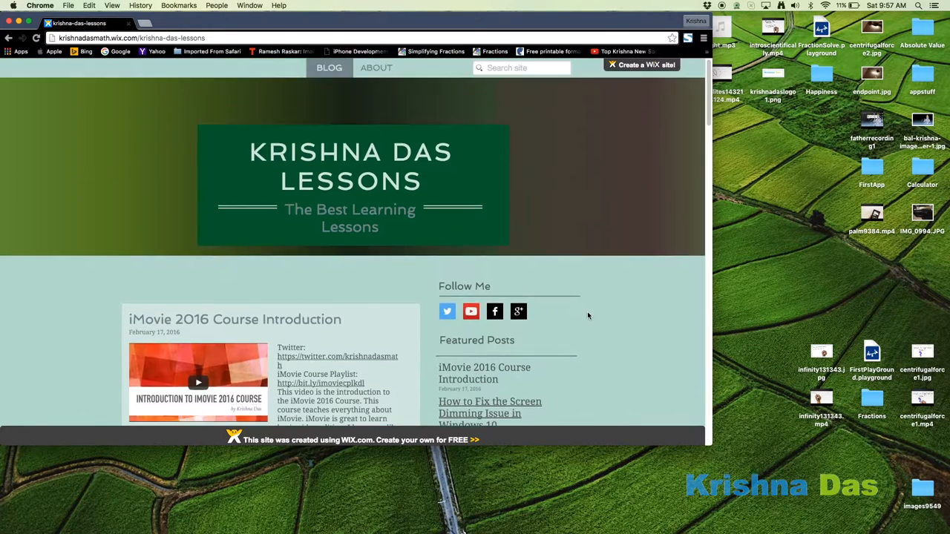
mouse_move(527, 323)
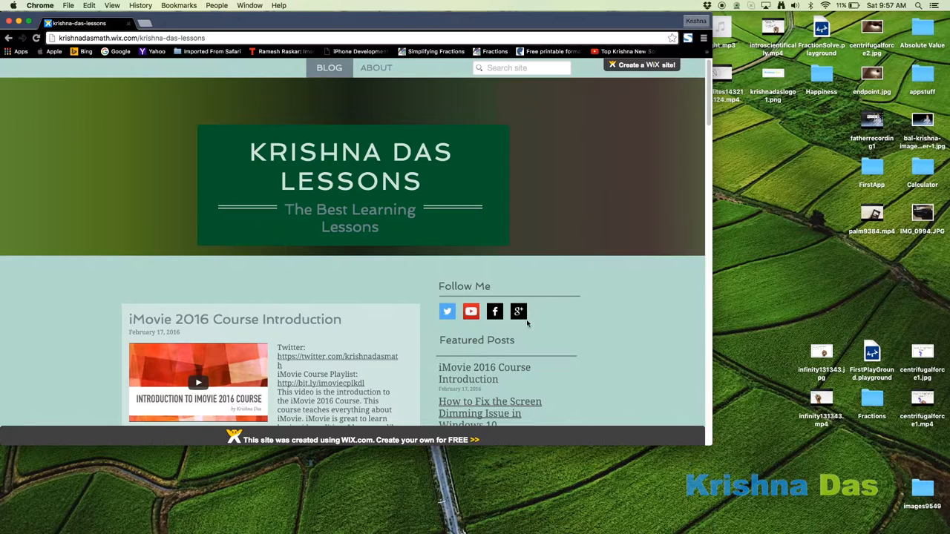
mouse_move(519, 312)
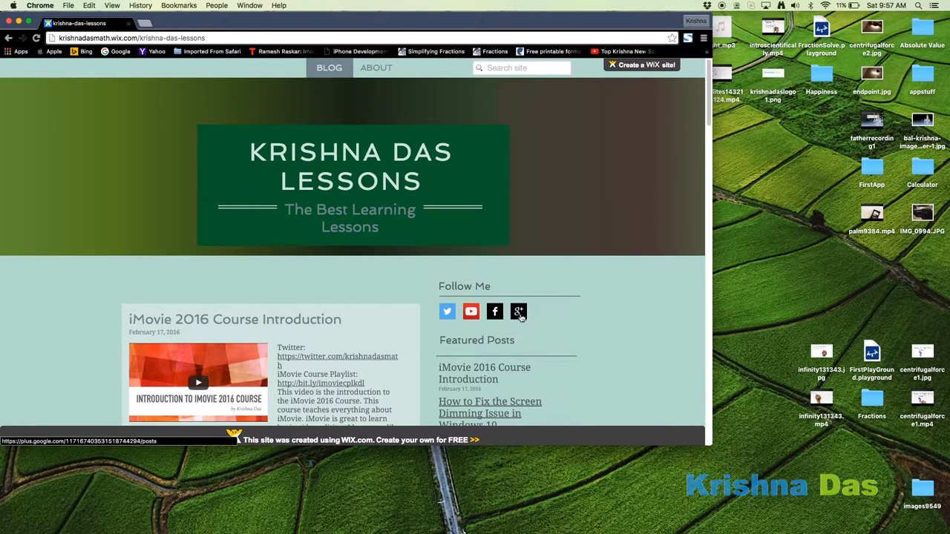
mouse_move(533, 330)
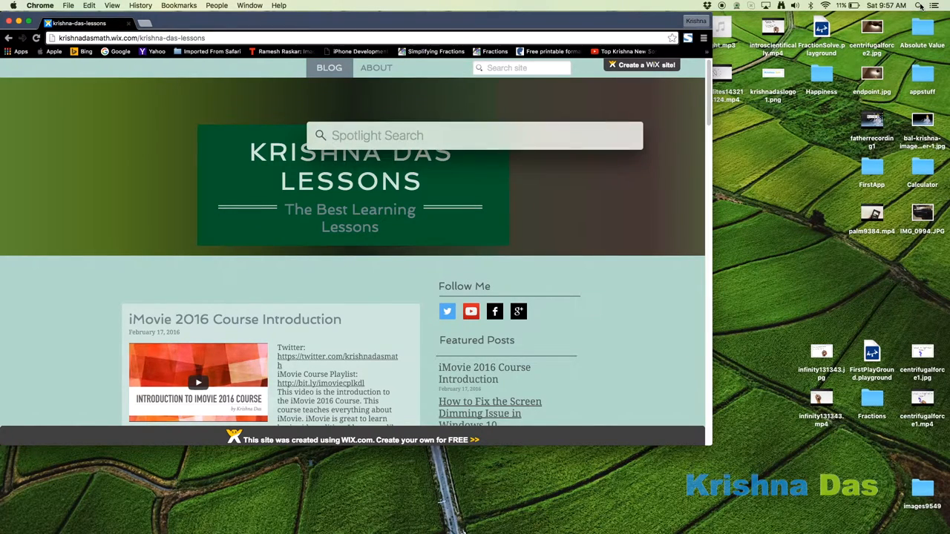
Step: Launch iMovie and return to the Projects list
text(iMovie)
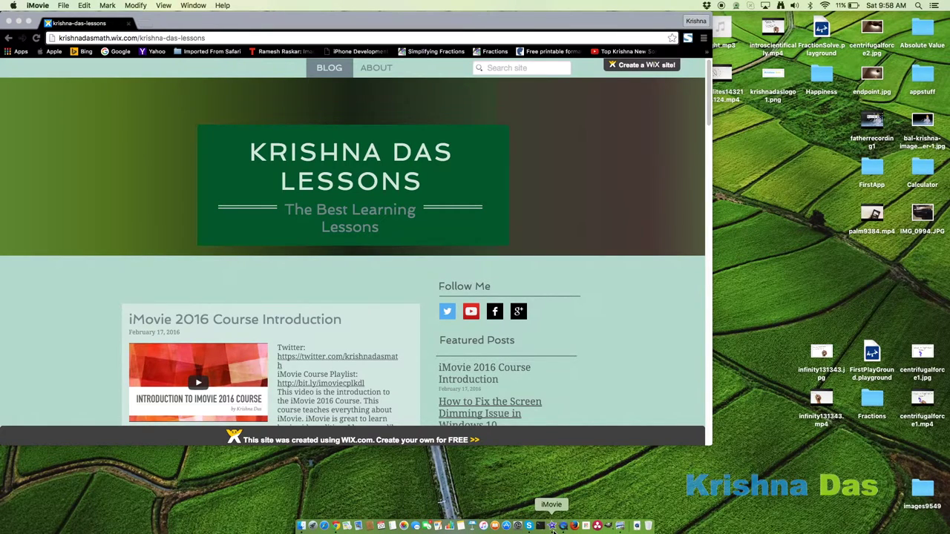
click(551, 522)
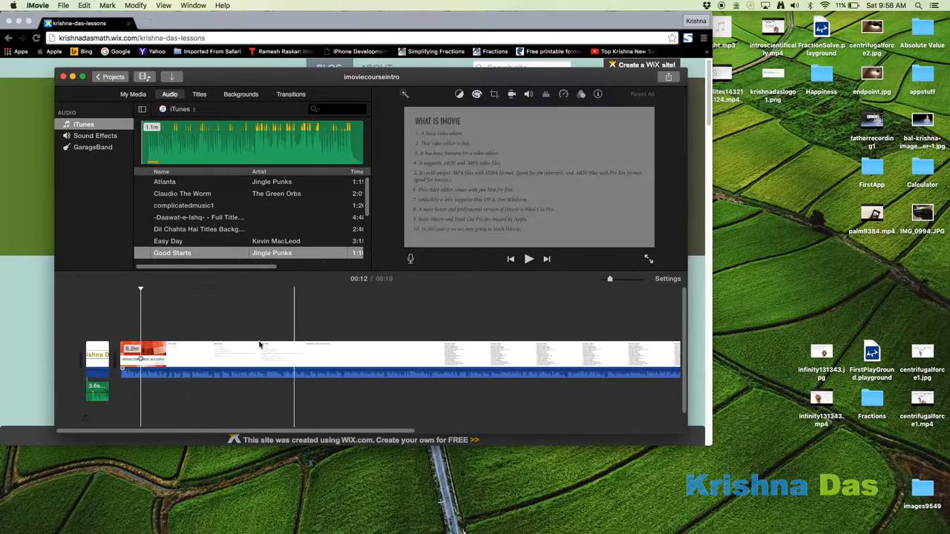
click(111, 76)
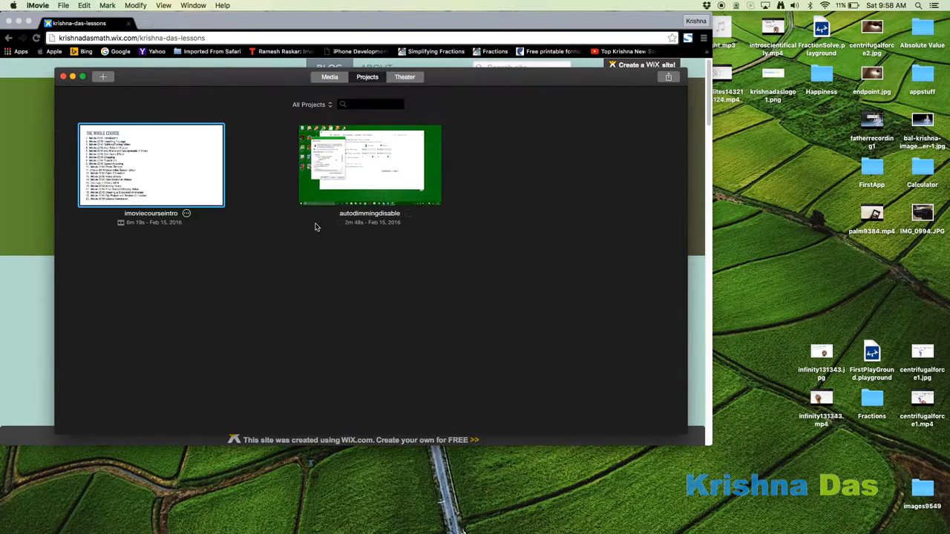
Step: Create a No Theme movie project named 'lessontest'
click(103, 76)
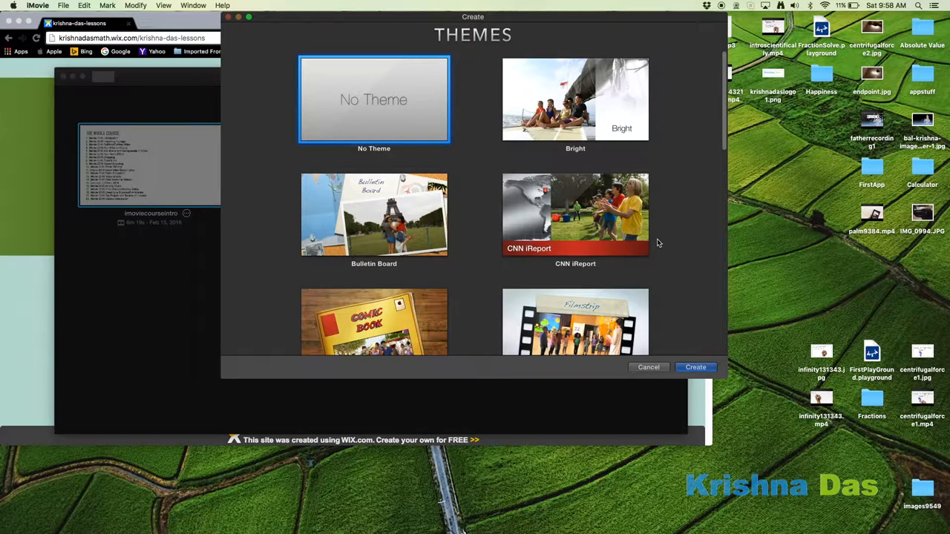
mouse_move(581, 297)
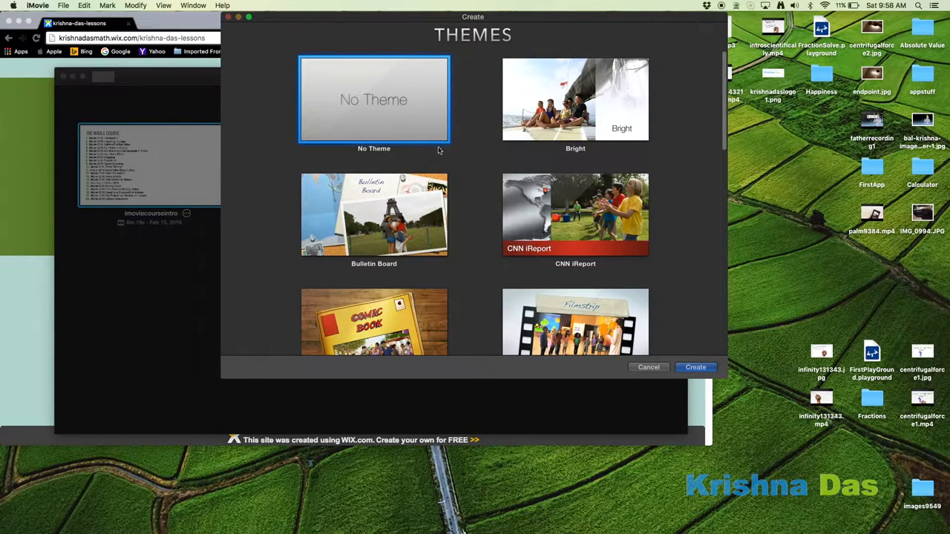
mouse_move(374, 330)
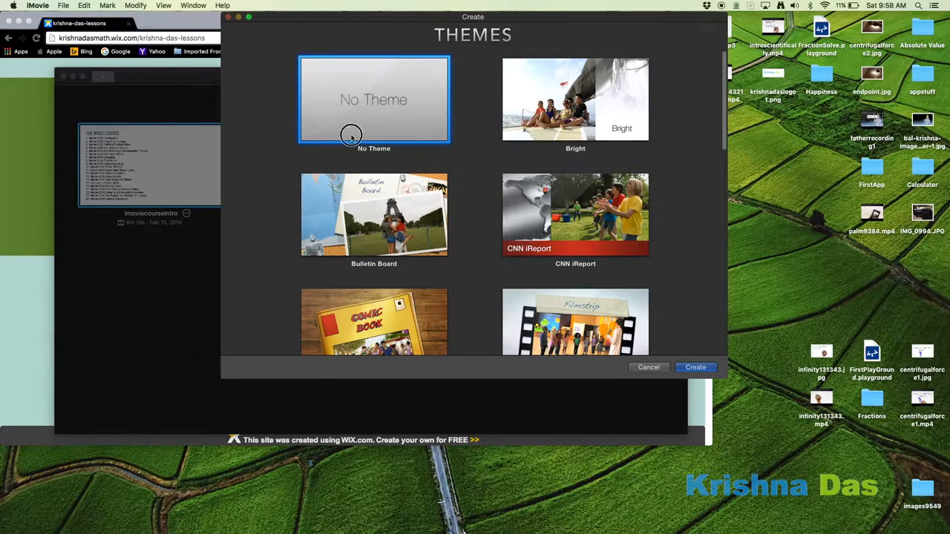
click(694, 367)
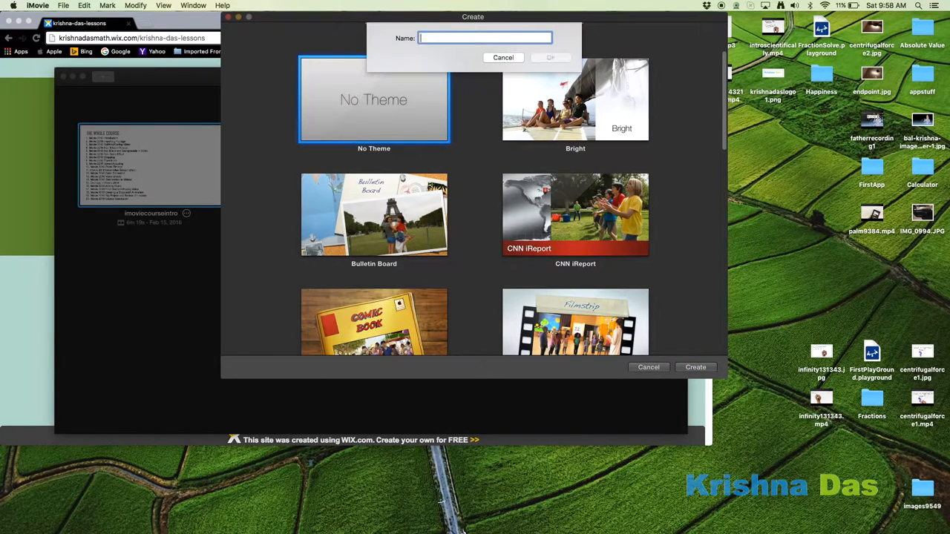
text(lesson)
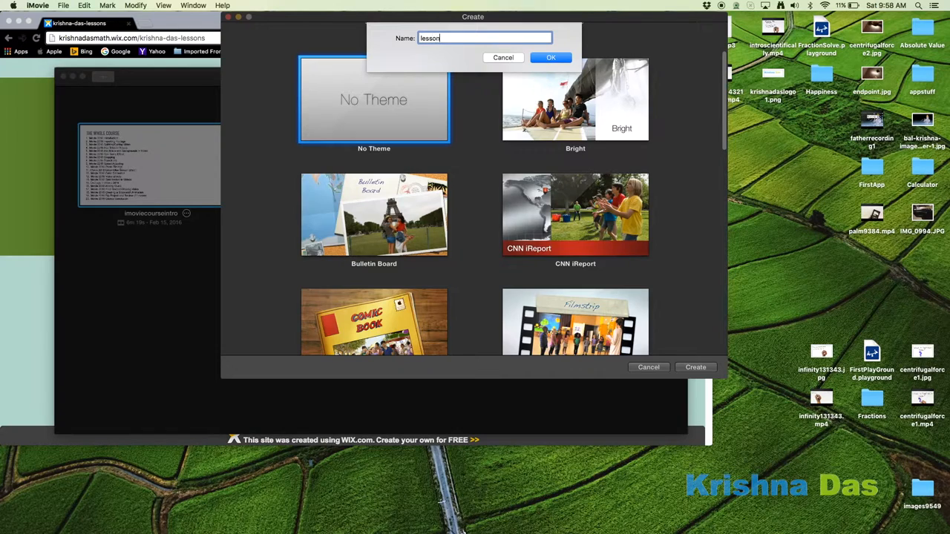
text(test)
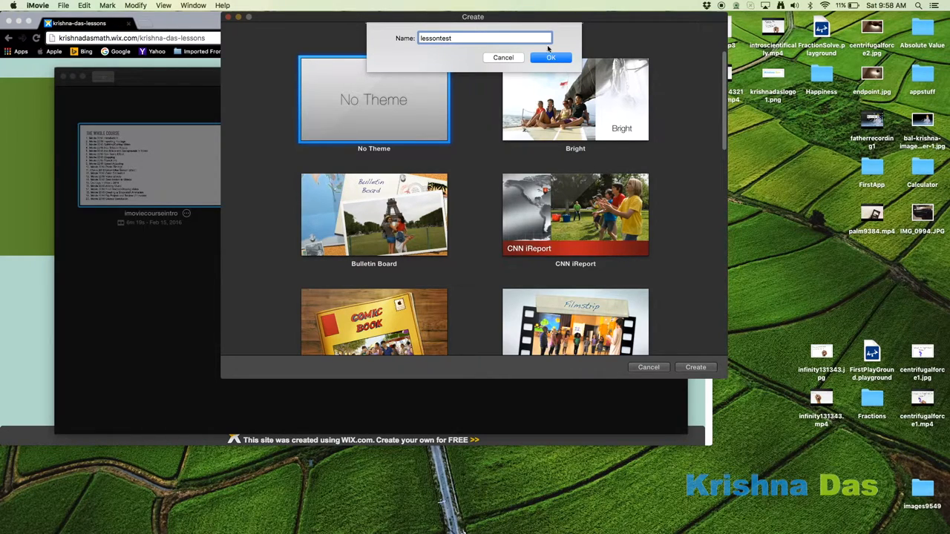
click(551, 57)
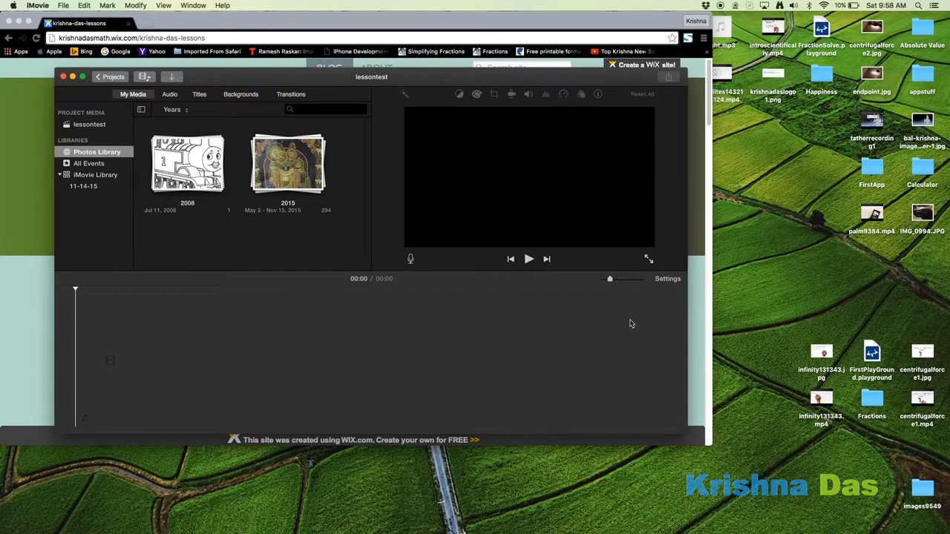
mouse_move(633, 351)
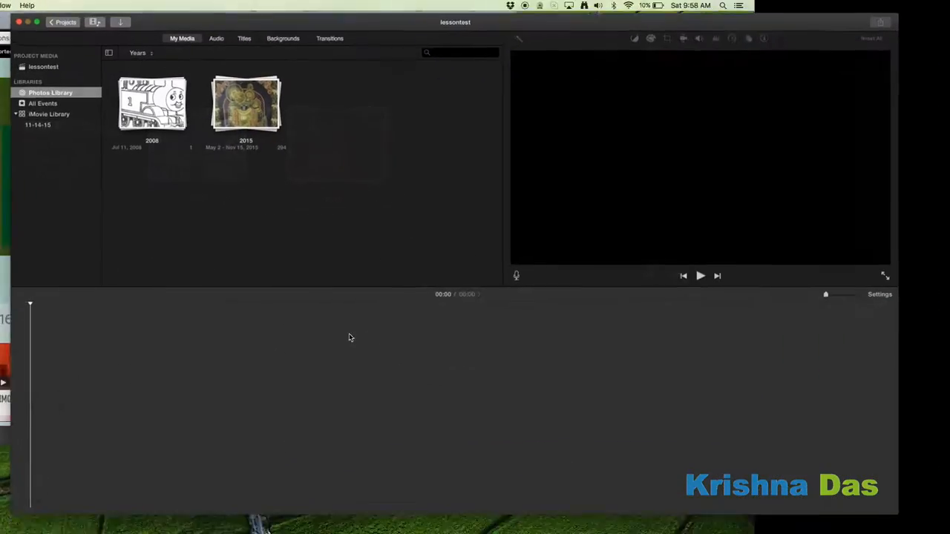
click(877, 294)
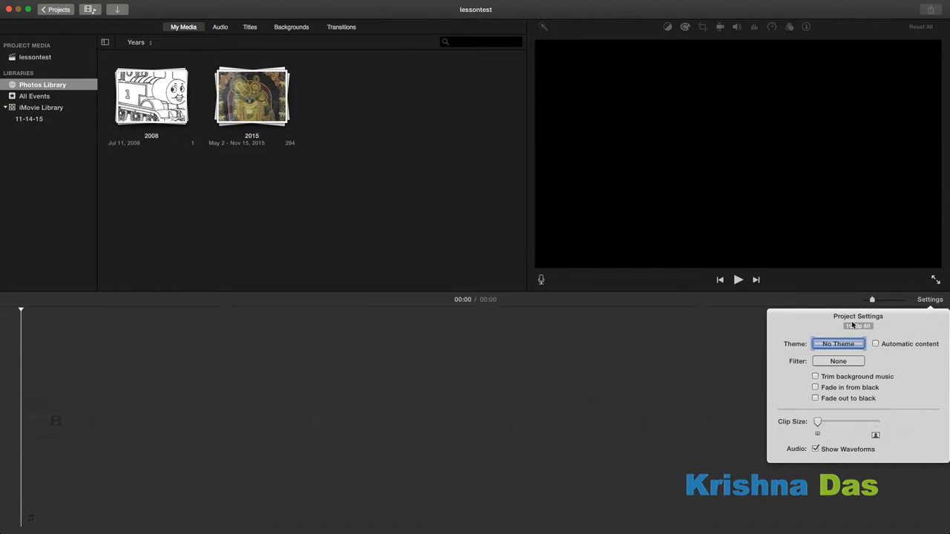
click(694, 379)
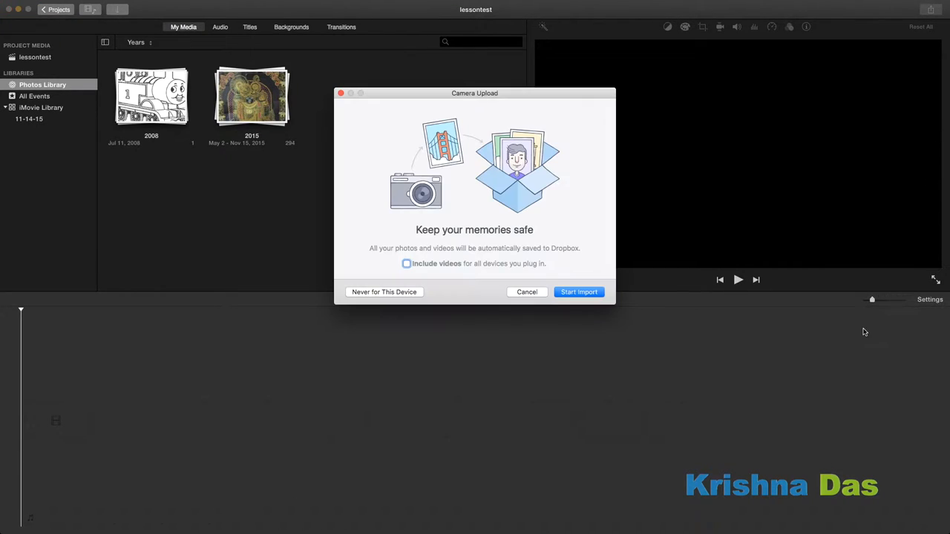
click(526, 291)
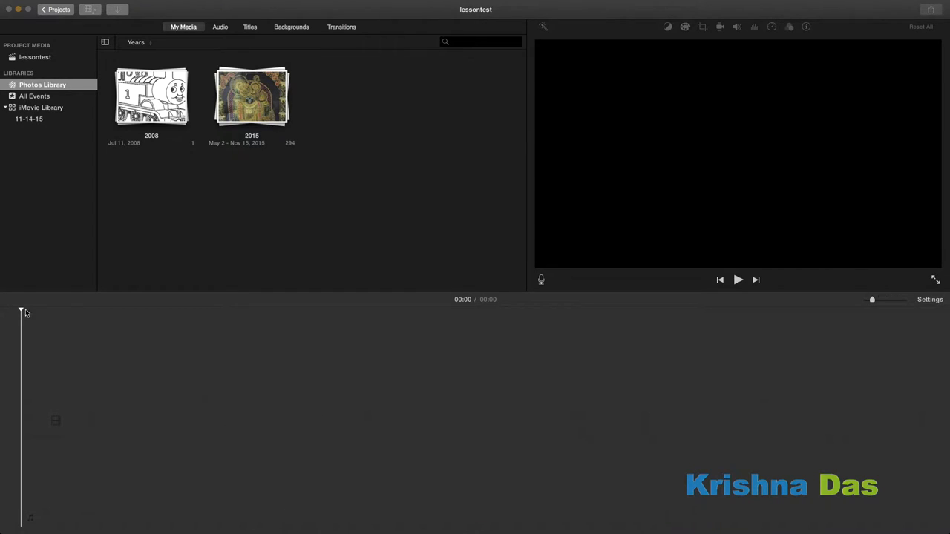
mouse_move(351, 263)
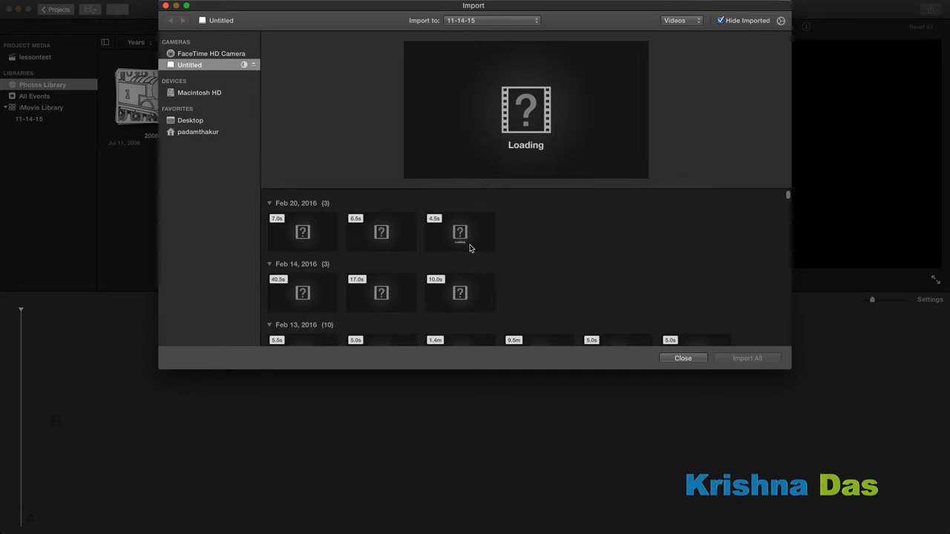
mouse_move(481, 254)
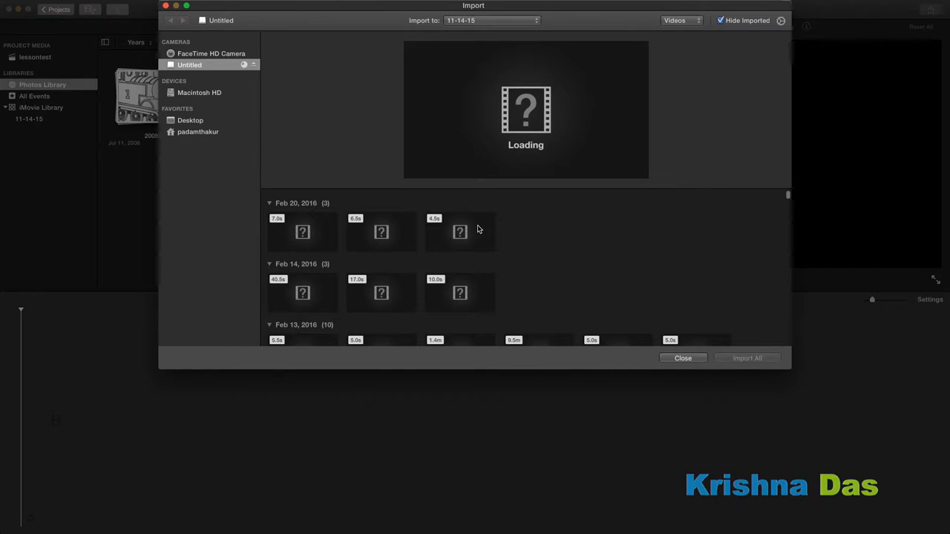
mouse_move(414, 220)
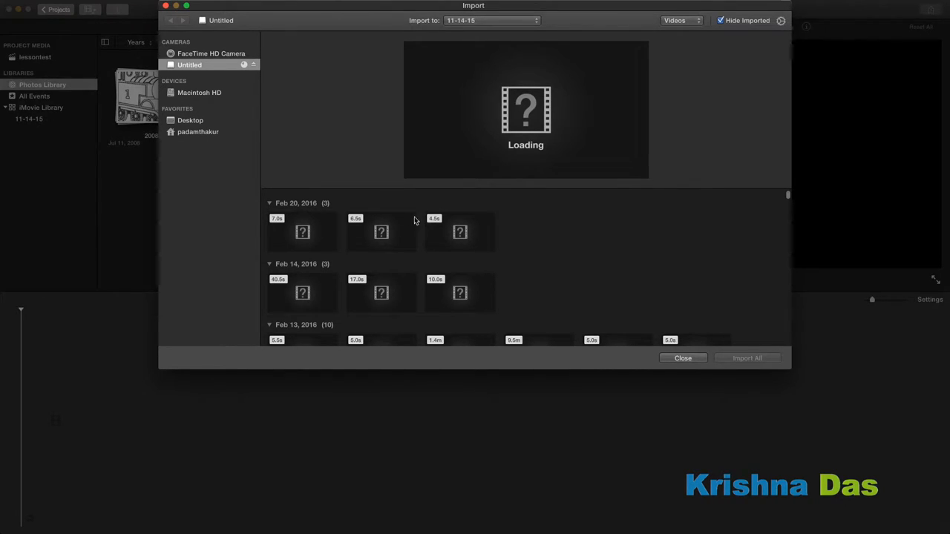
mouse_move(404, 231)
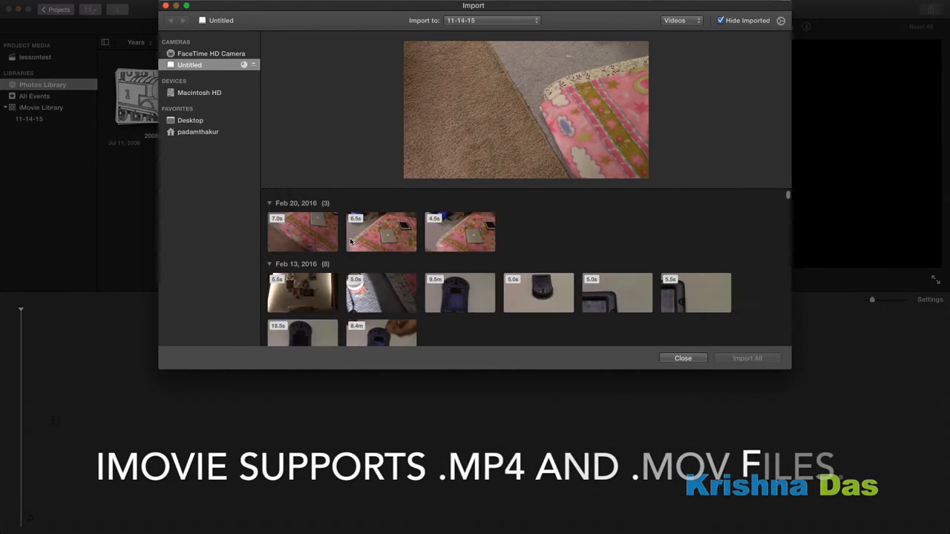
mouse_move(374, 230)
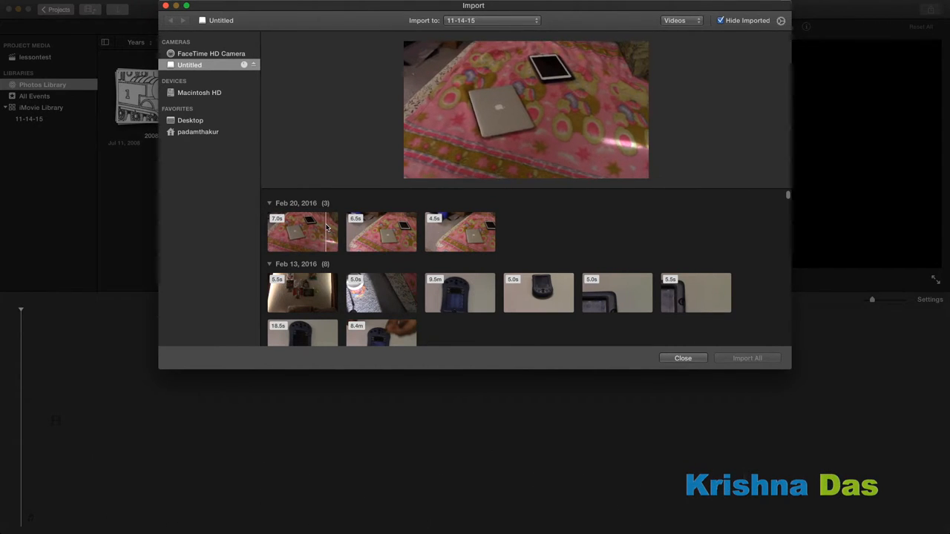
Step: Import only the 7.0s pink-blanket clip from Feb 20, 2016 into event 11-14-15
click(302, 232)
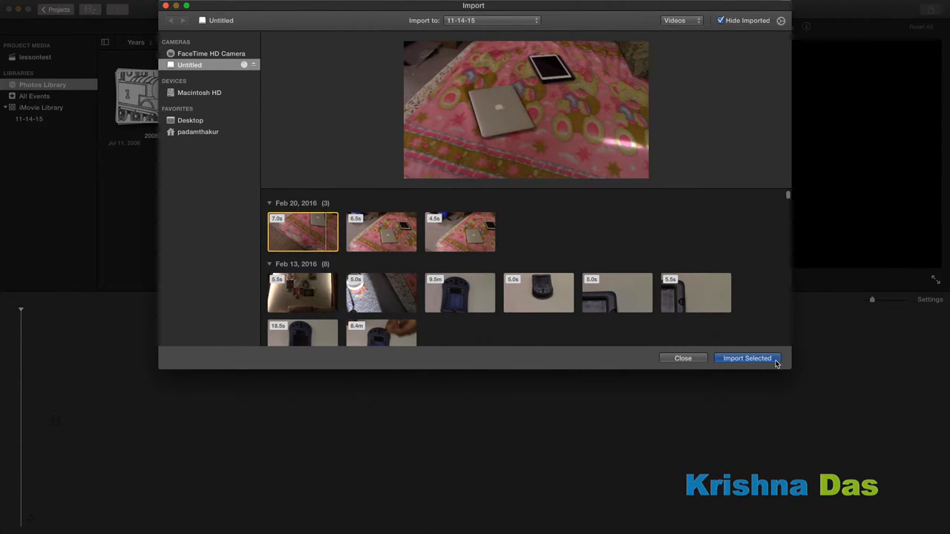
click(747, 358)
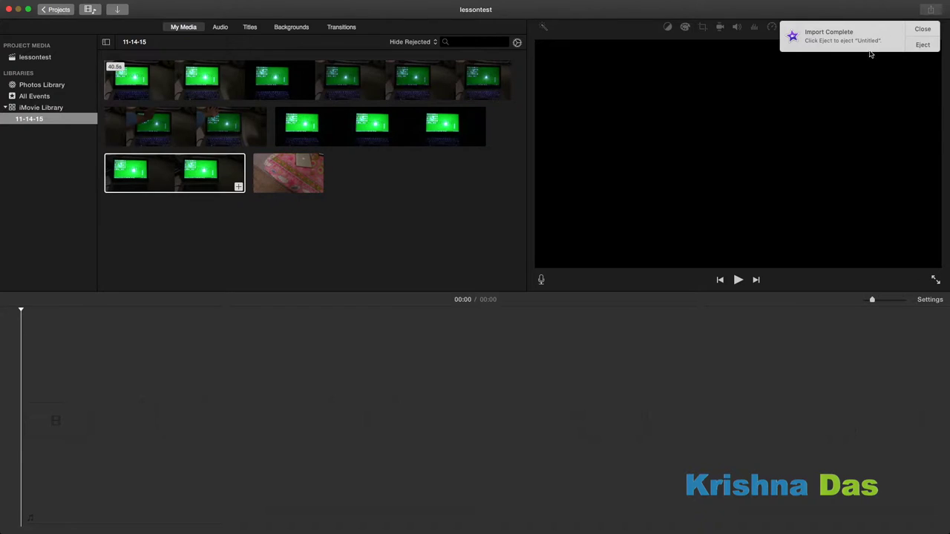
Step: Dismiss the Import Complete notice and add the blanket clip from My Media to the timeline
click(920, 30)
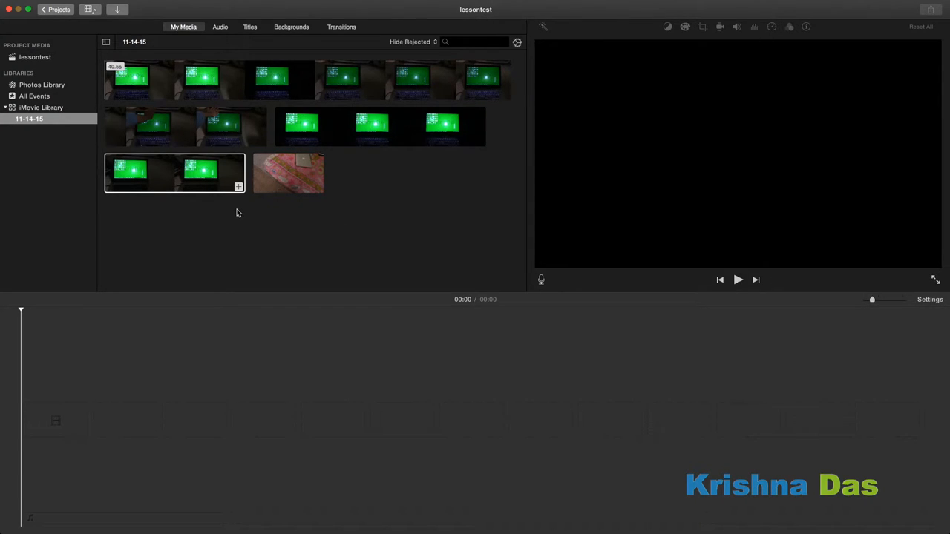
click(288, 173)
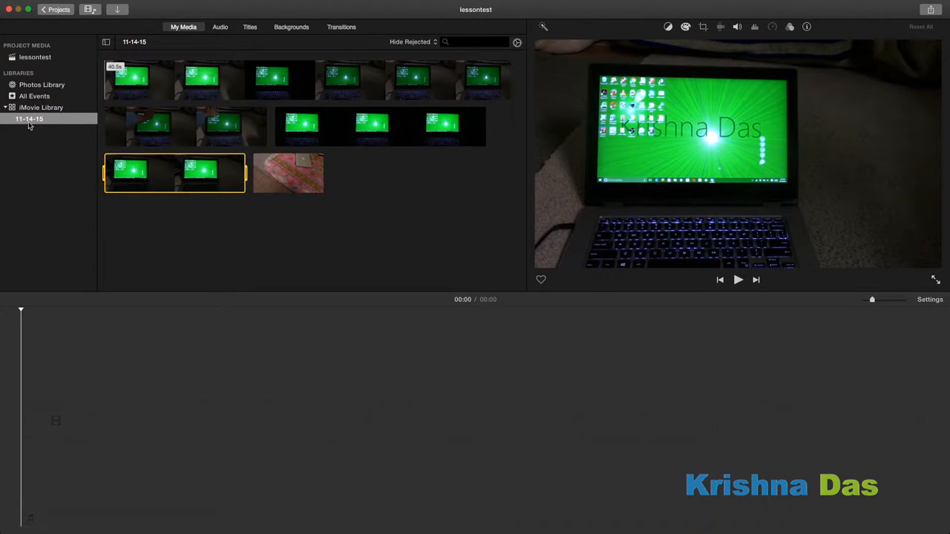
mouse_move(37, 134)
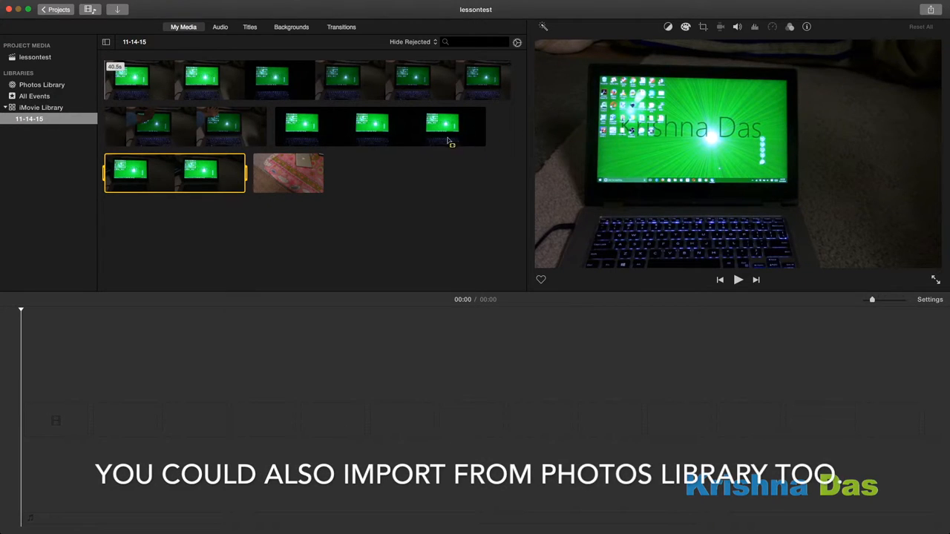
click(288, 172)
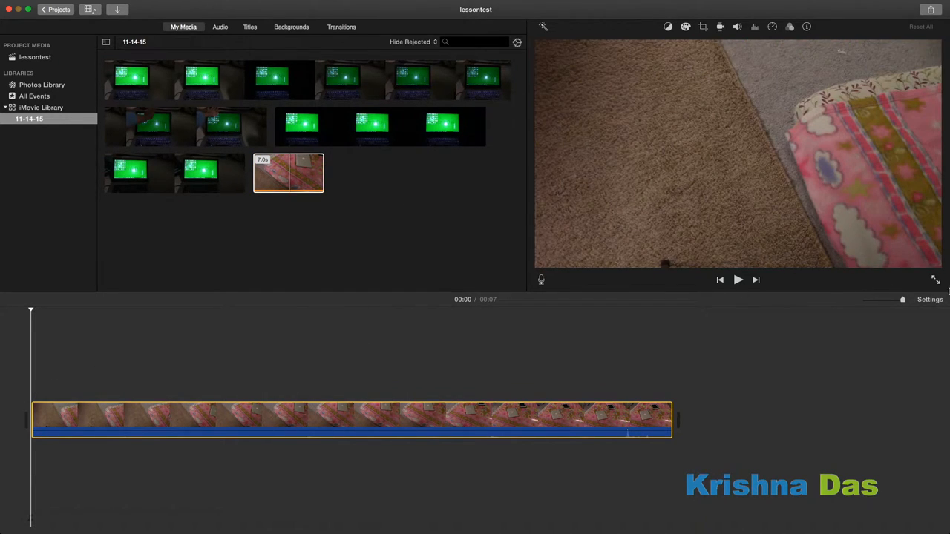
Step: Play the blanket clip and drag its volume from 100% down to 0%
click(927, 300)
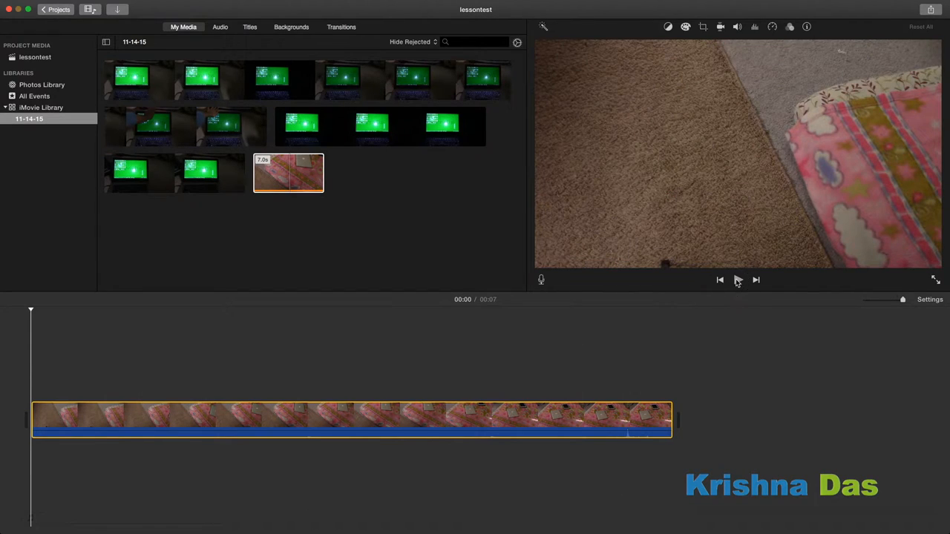
click(738, 280)
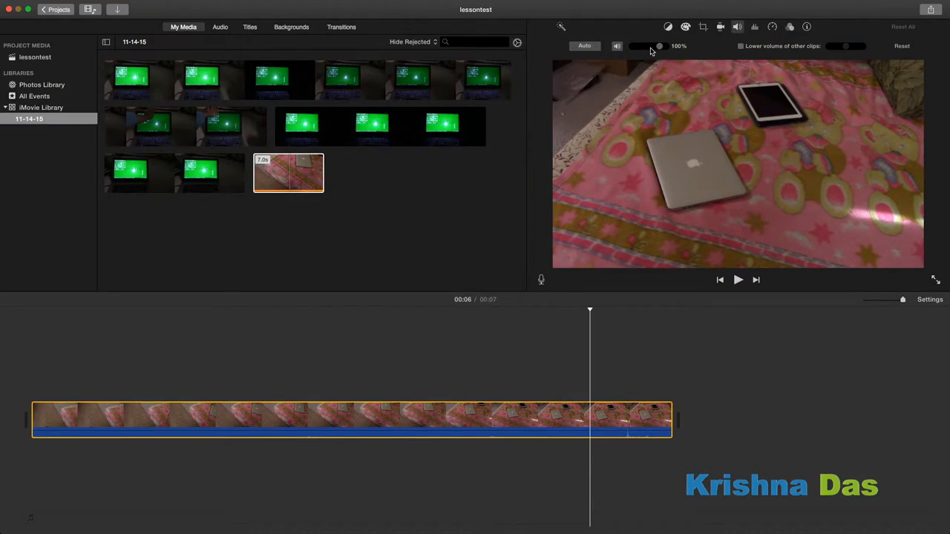
drag(659, 46, 633, 46)
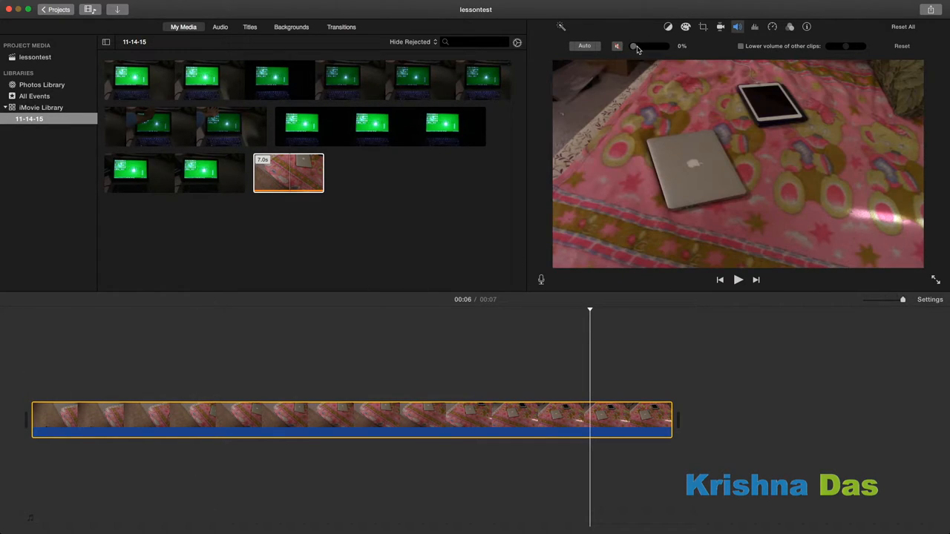
drag(634, 46, 664, 46)
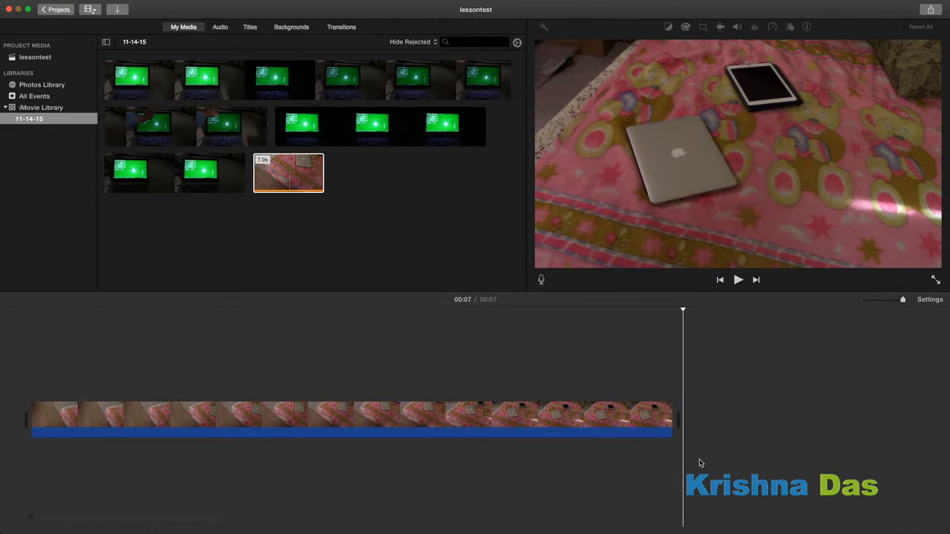
click(564, 423)
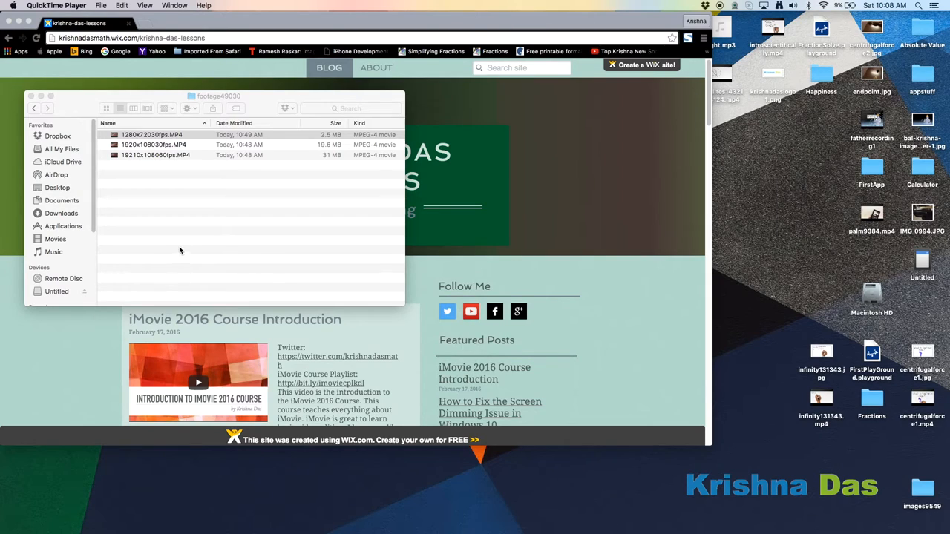
Step: Select 1280x72030fps.MP4 in the footage49030 Finder folder
click(152, 134)
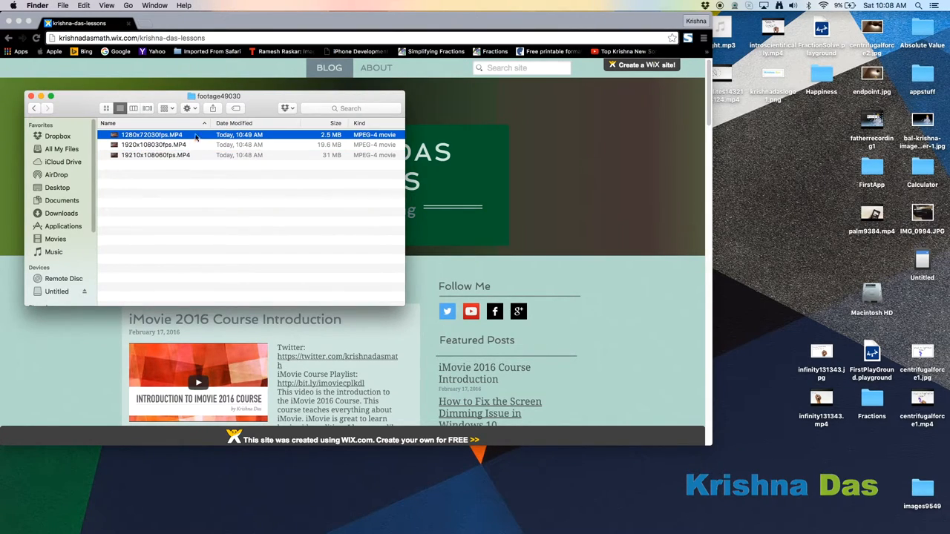
mouse_move(210, 166)
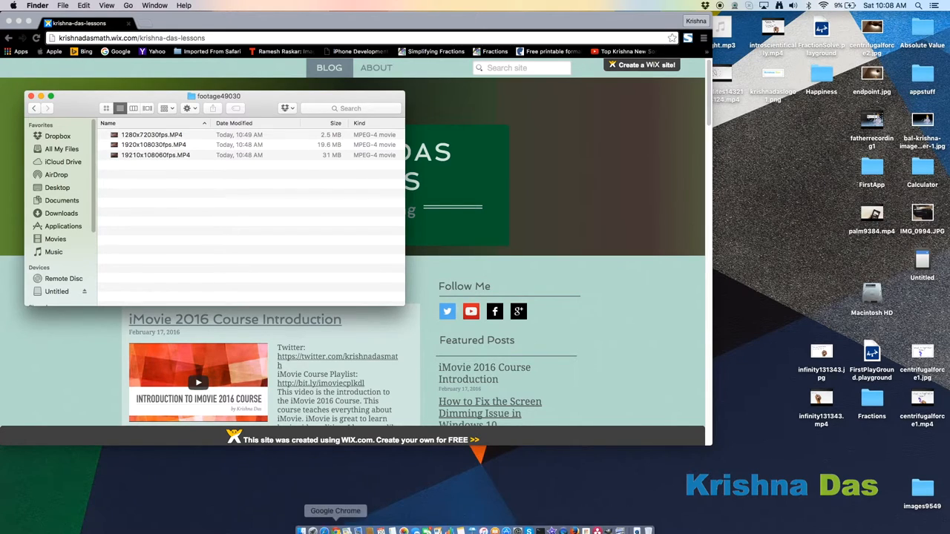
mouse_move(517, 526)
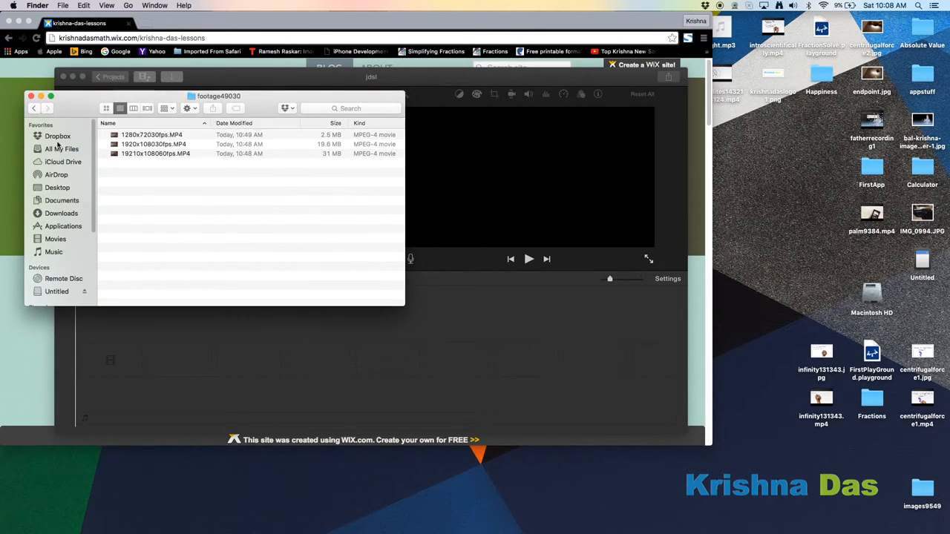
Step: Pick the 1920x1080 test MP4s in Finder and place one on the movieframerates timeline
click(155, 154)
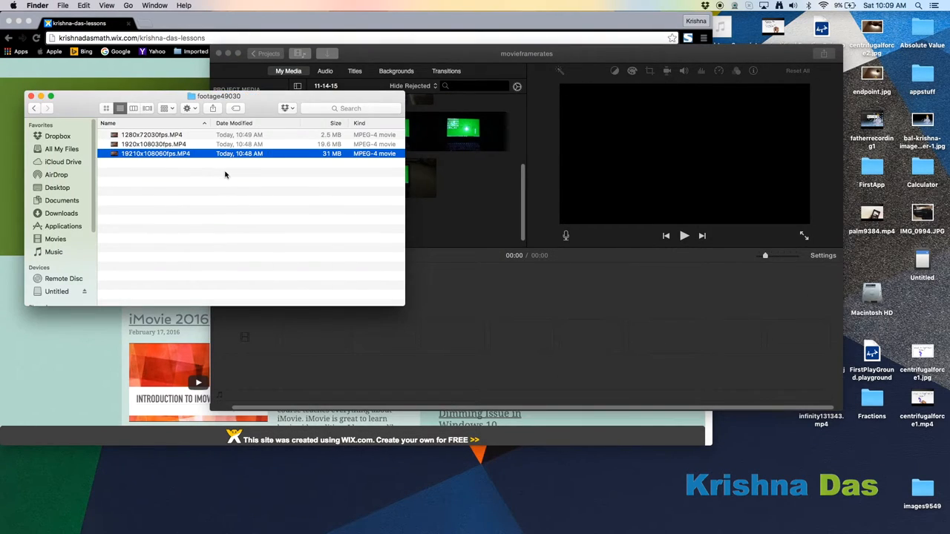
click(153, 144)
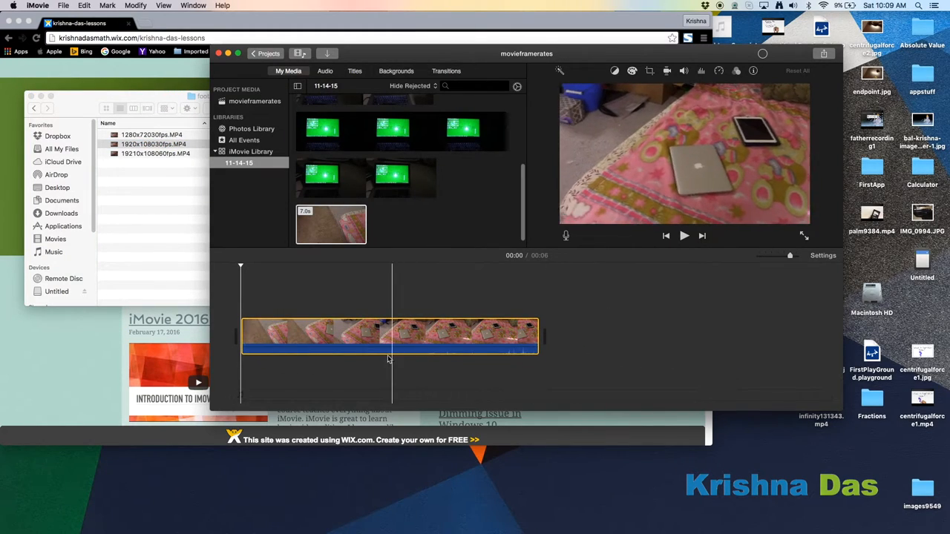
click(823, 255)
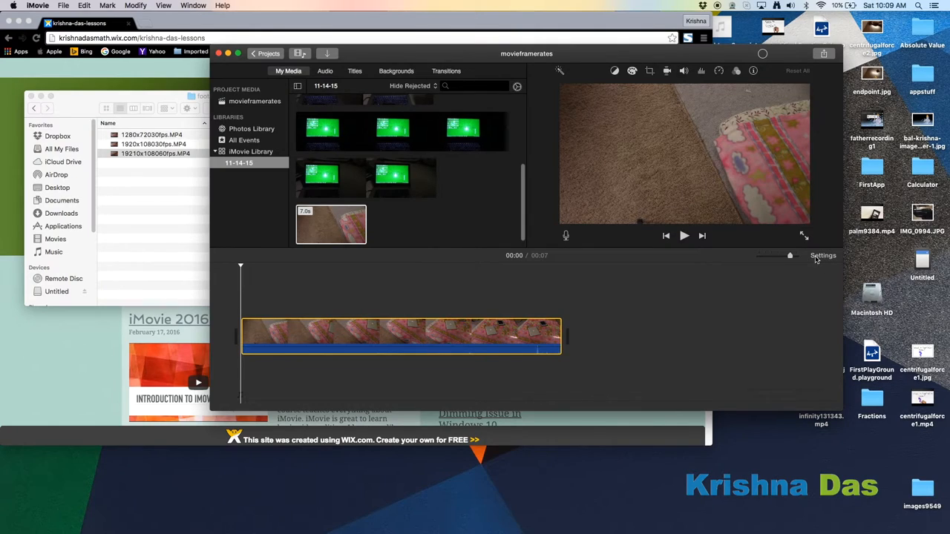
Step: Play back the 4-second 1280x720 30fps clip on the timeline, then stop it
click(822, 256)
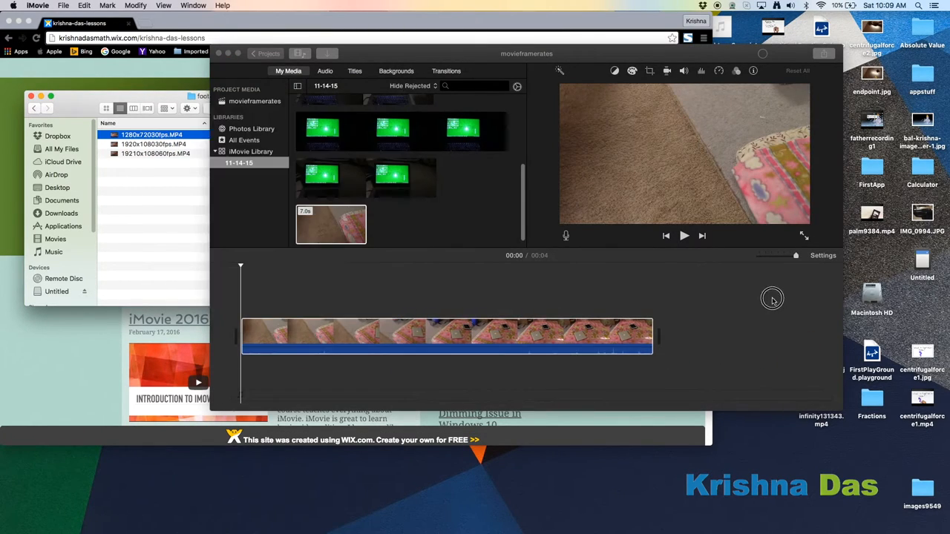
click(823, 255)
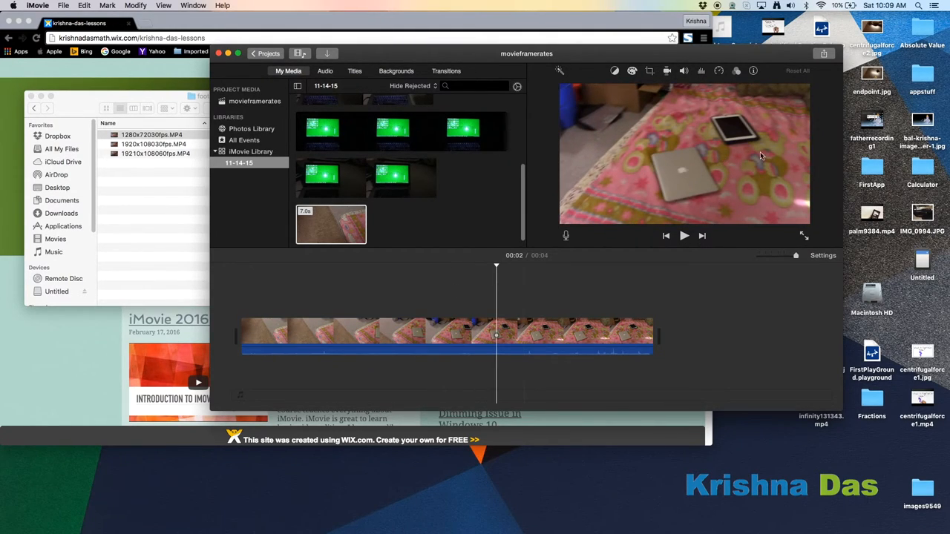
click(683, 235)
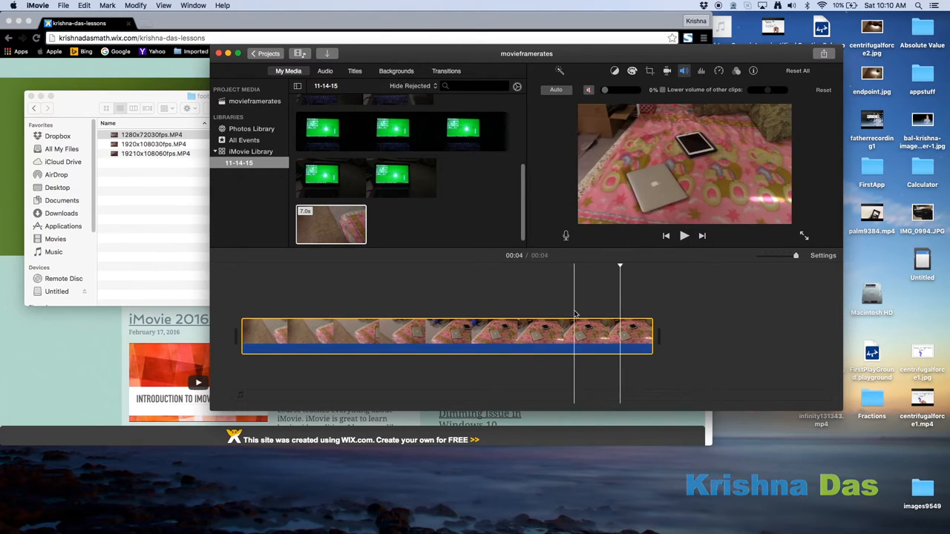
Step: Delete the test clip from the movieframerates timeline via its shortcut menu
right_click(583, 336)
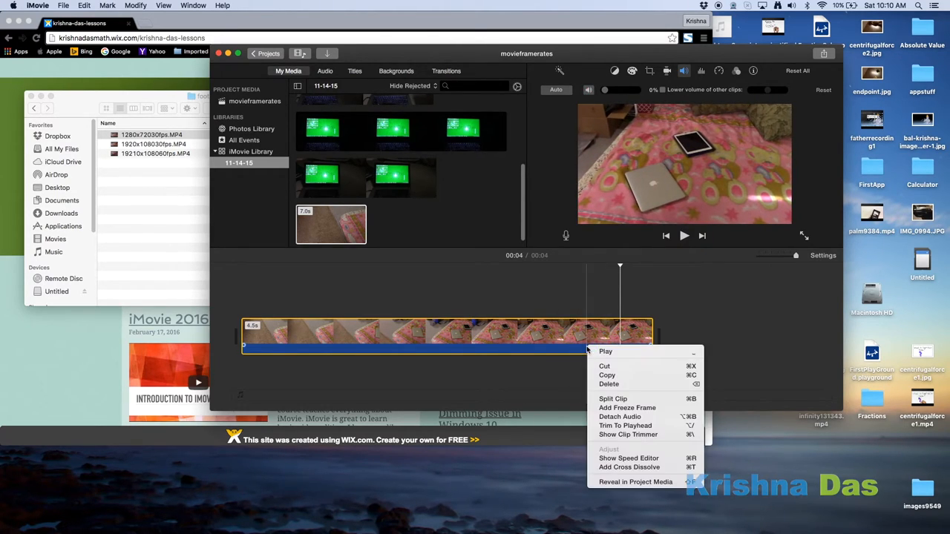
click(608, 385)
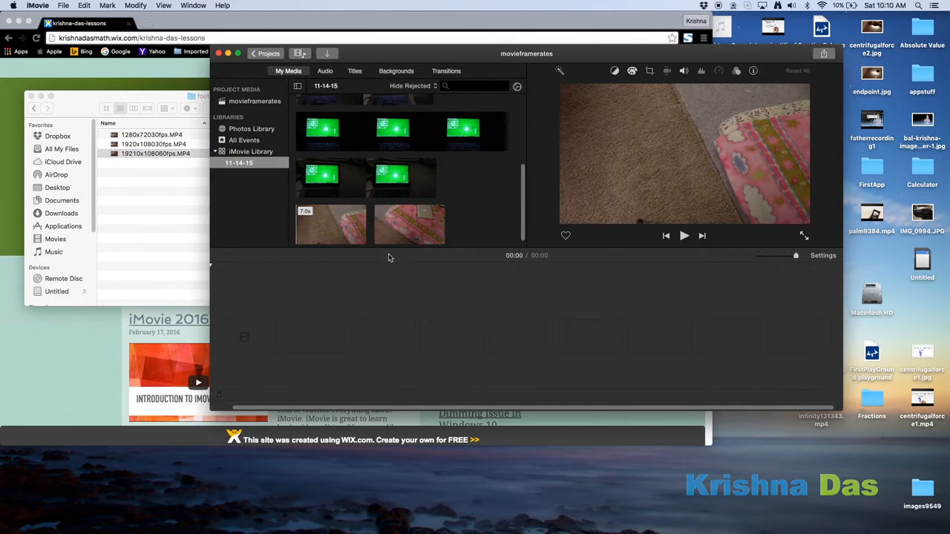
click(409, 225)
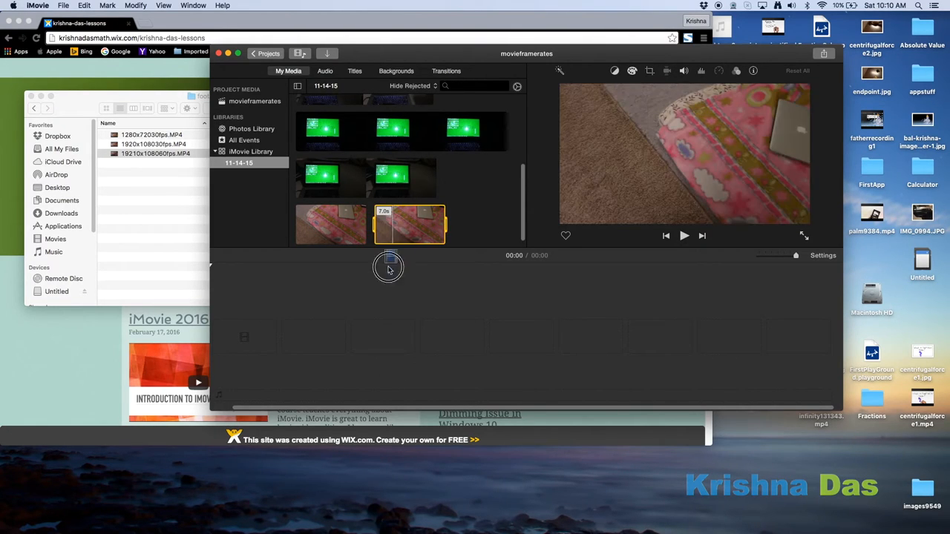
right_click(401, 336)
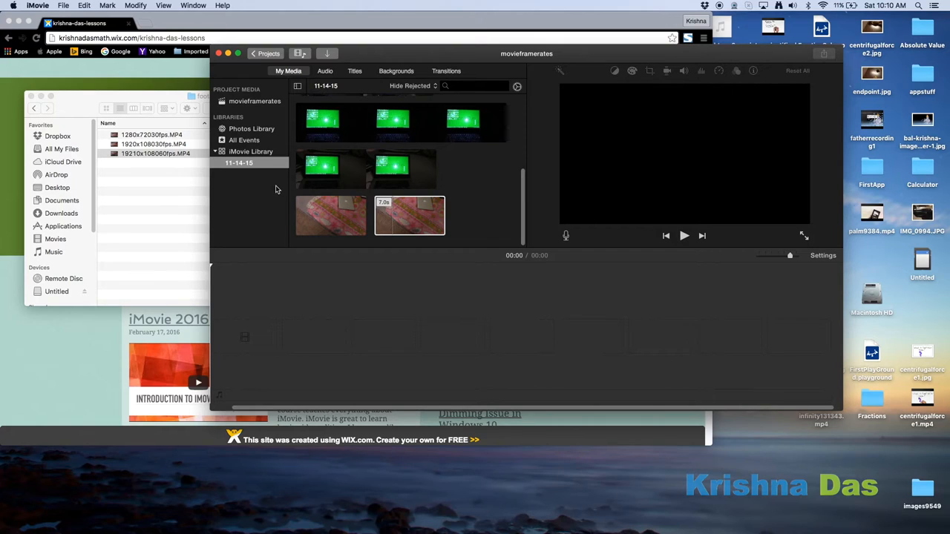
click(409, 215)
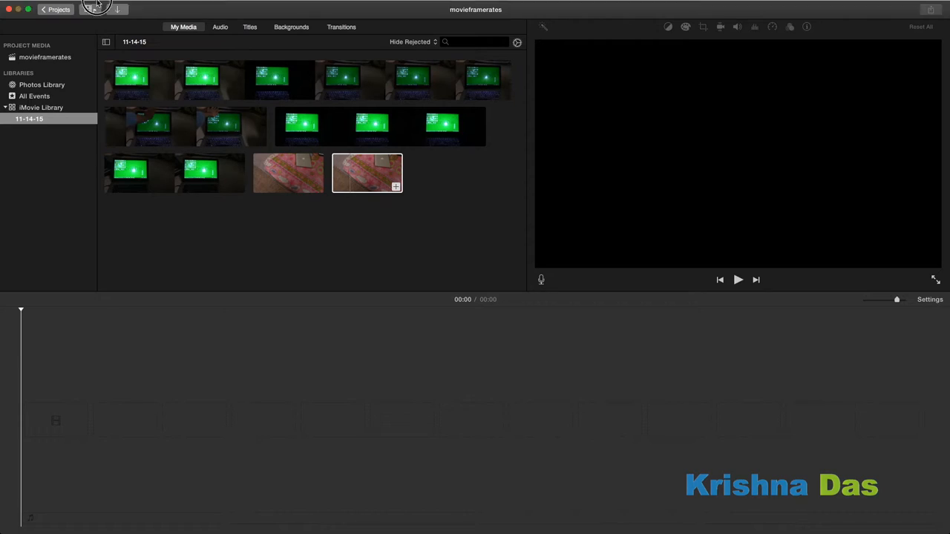
Step: Open the Import Media window from the File menu and select Macintosh HD
click(65, 6)
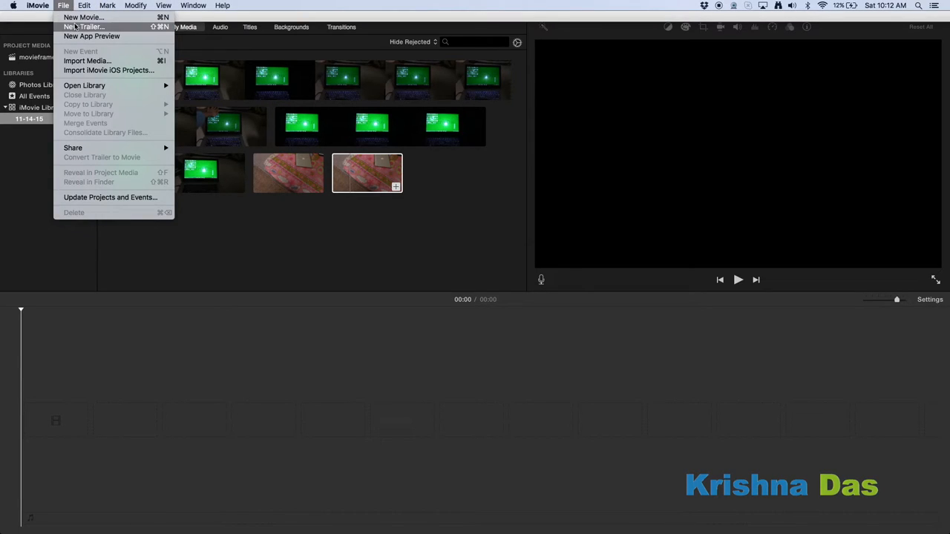
mouse_move(89, 71)
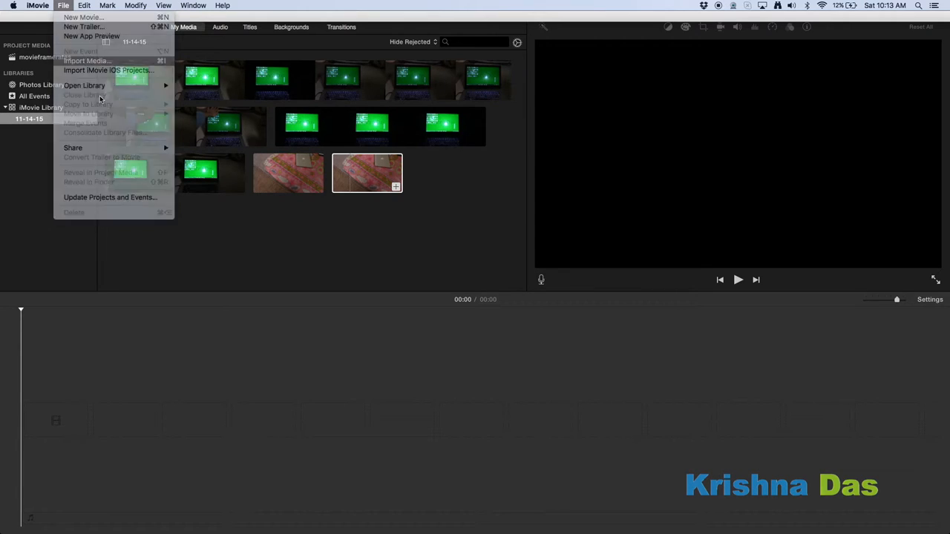
click(97, 60)
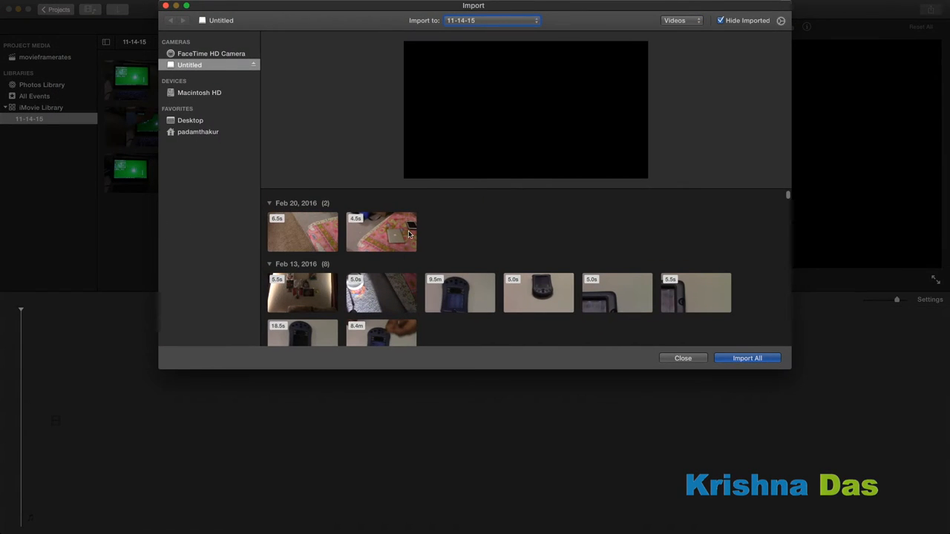
click(747, 358)
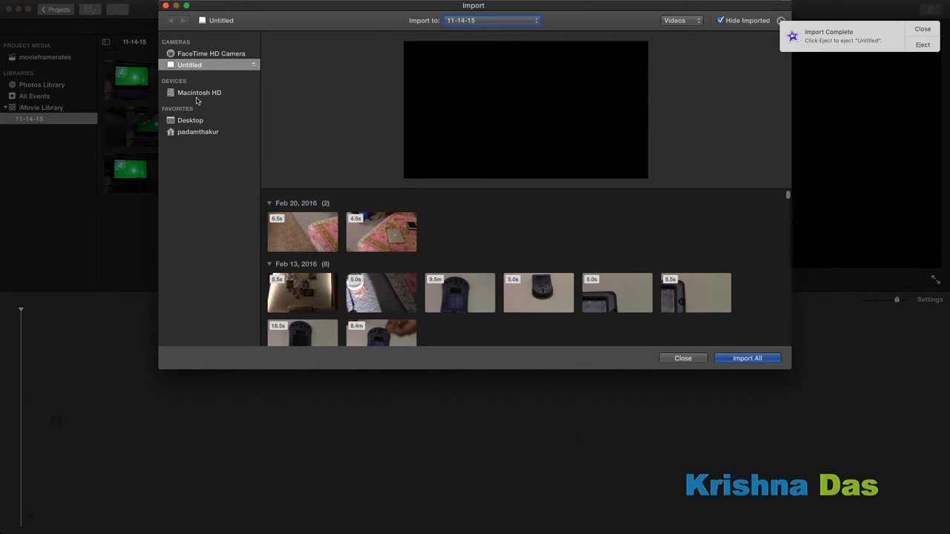
click(199, 92)
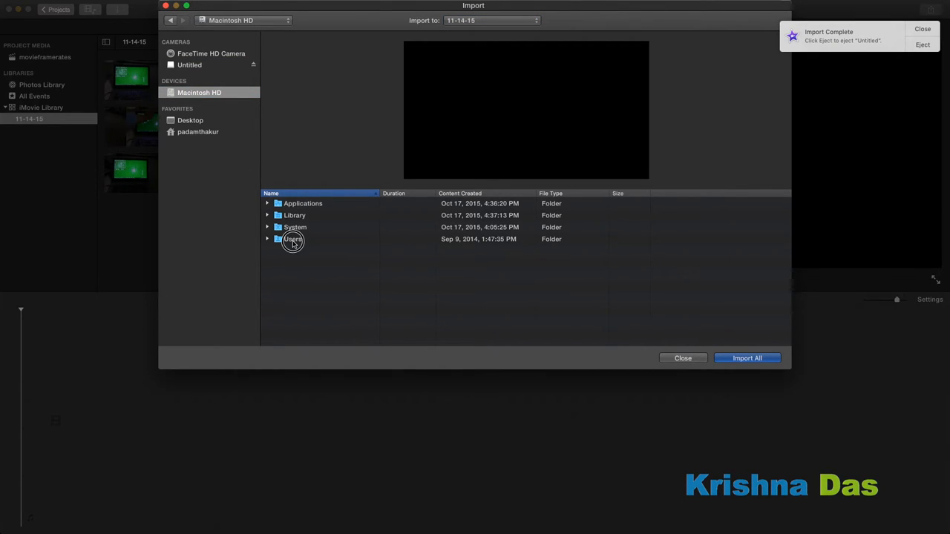
Step: Browse through Users, the home folder and Documents into footage49030
double_click(292, 239)
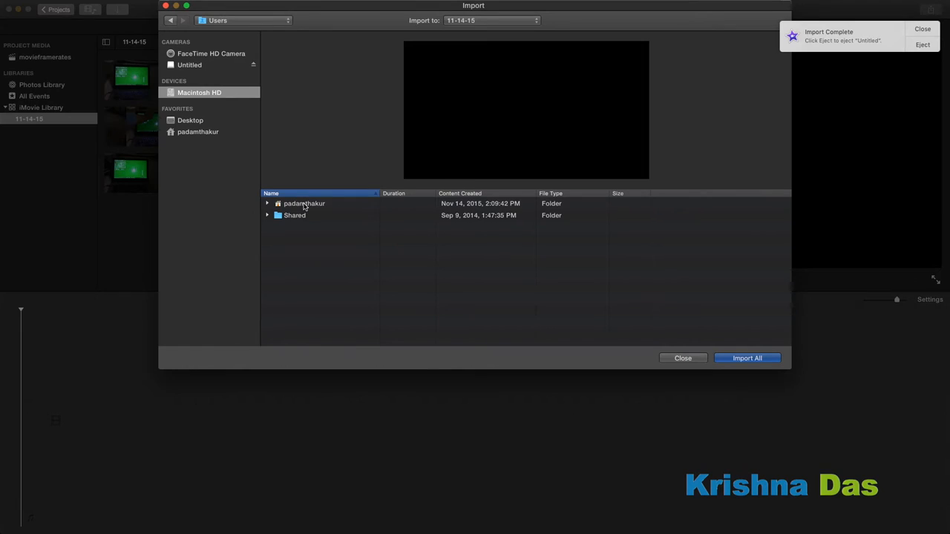
double_click(303, 203)
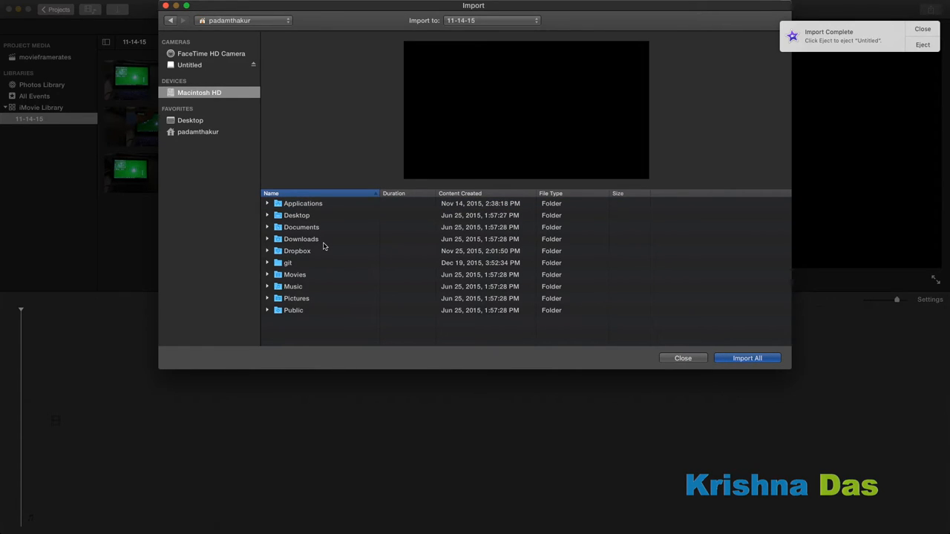
click(301, 227)
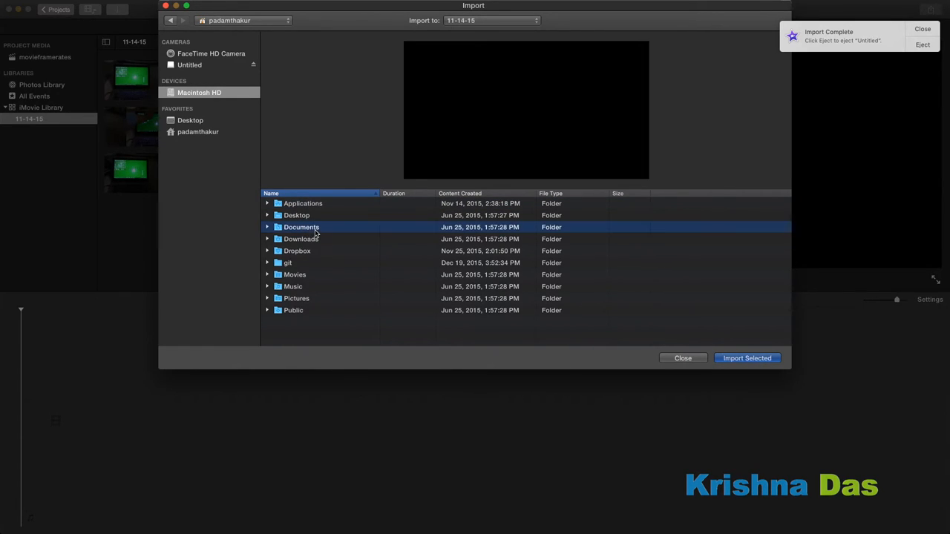
double_click(301, 227)
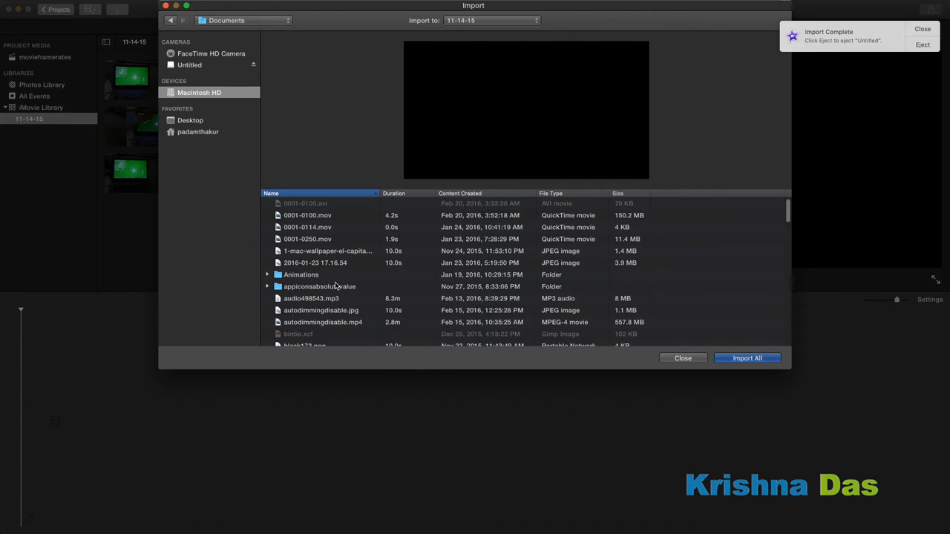
scroll(down, 3)
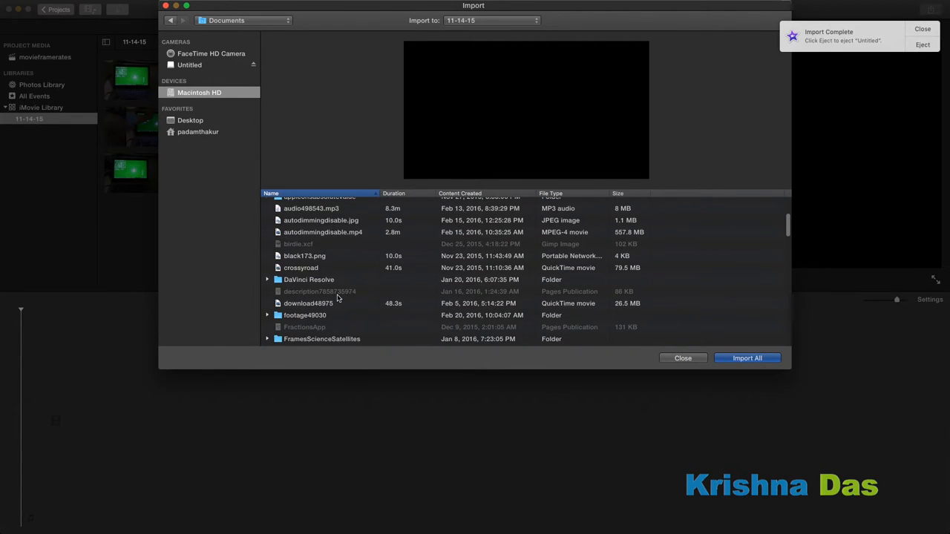
scroll(down, 3)
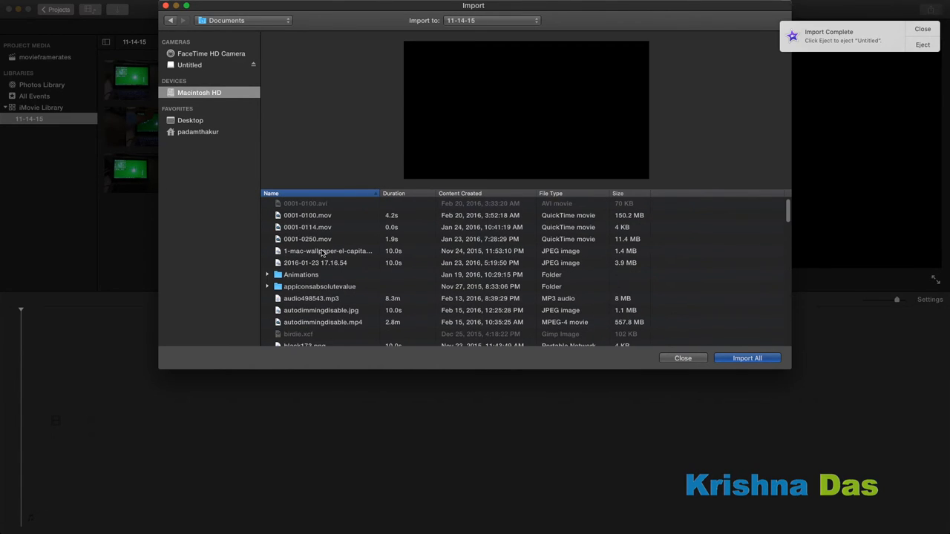
scroll(down, 3)
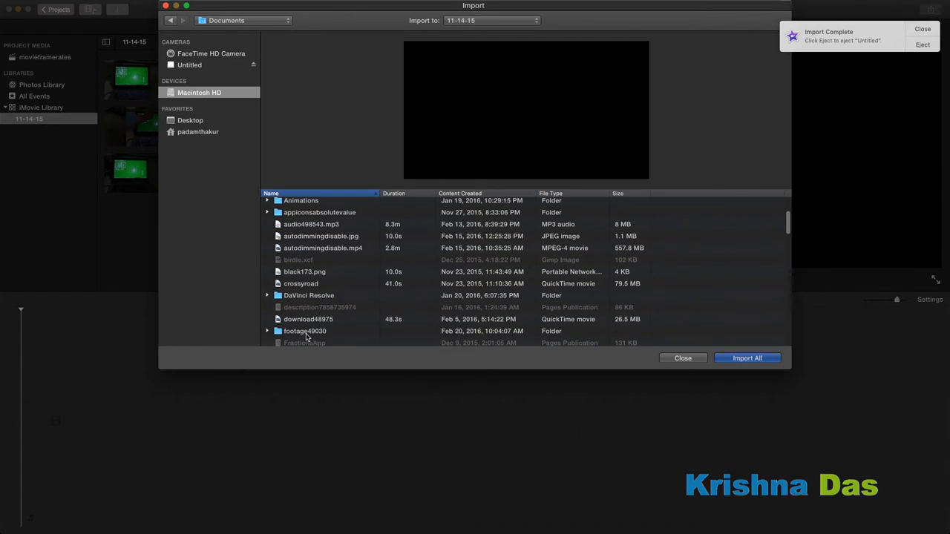
double_click(303, 332)
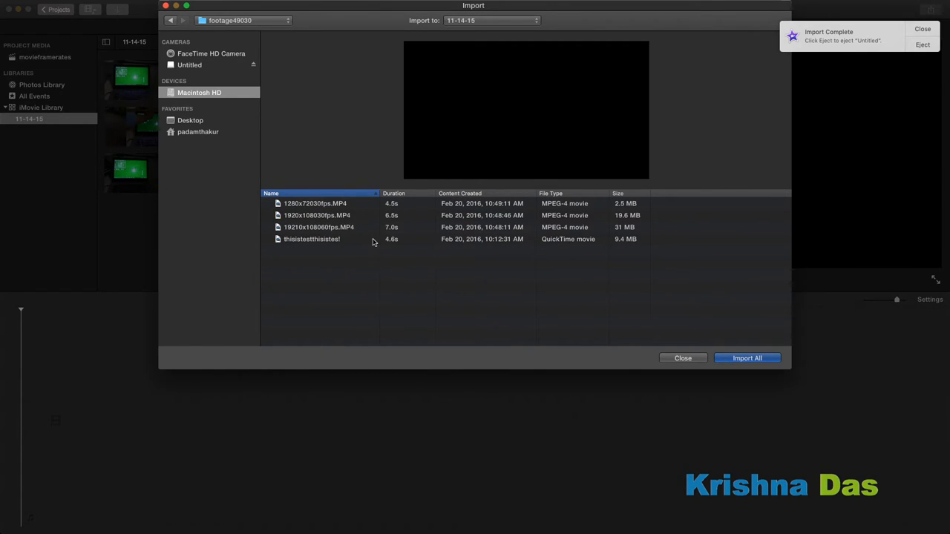
Step: Import the 4.6-second grass clip from footage49030 onto the movieframerates timeline and scrub to about two seconds
click(312, 239)
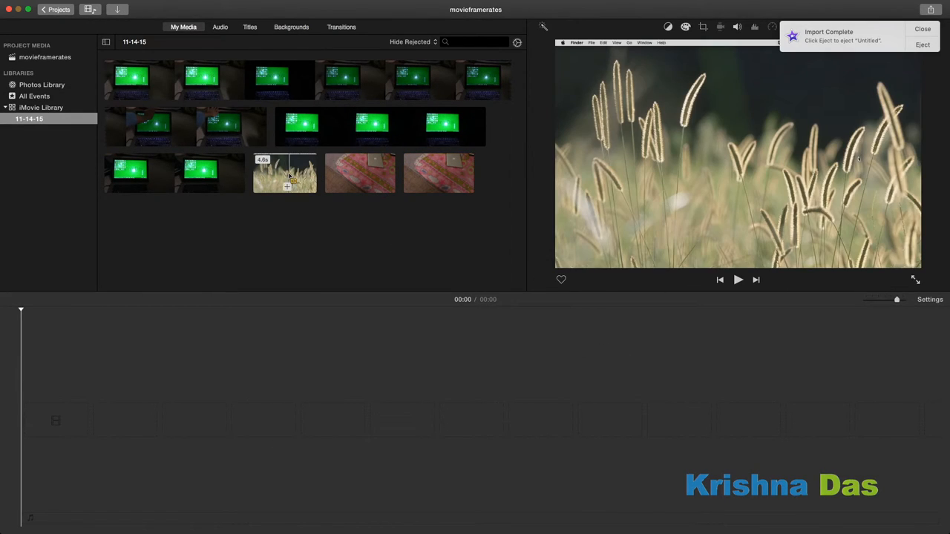
drag(285, 173, 197, 316)
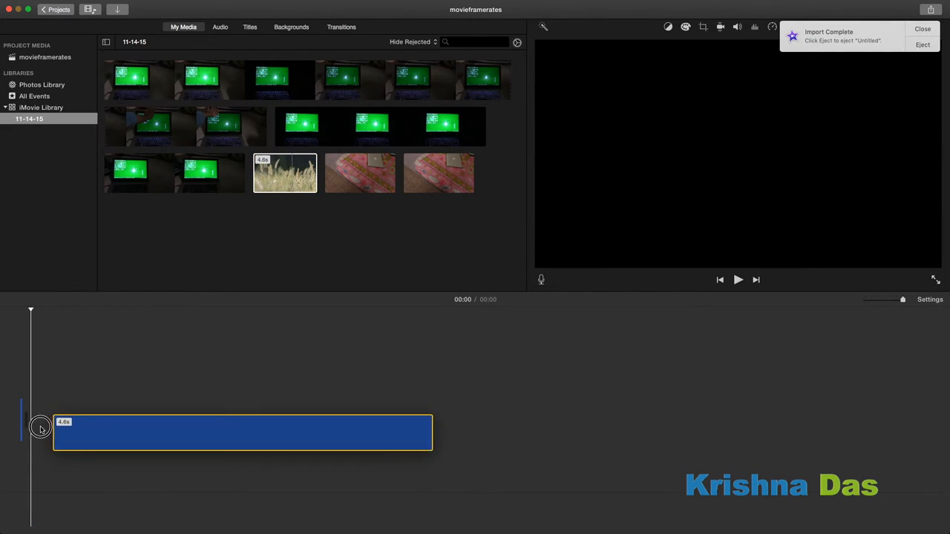
click(929, 300)
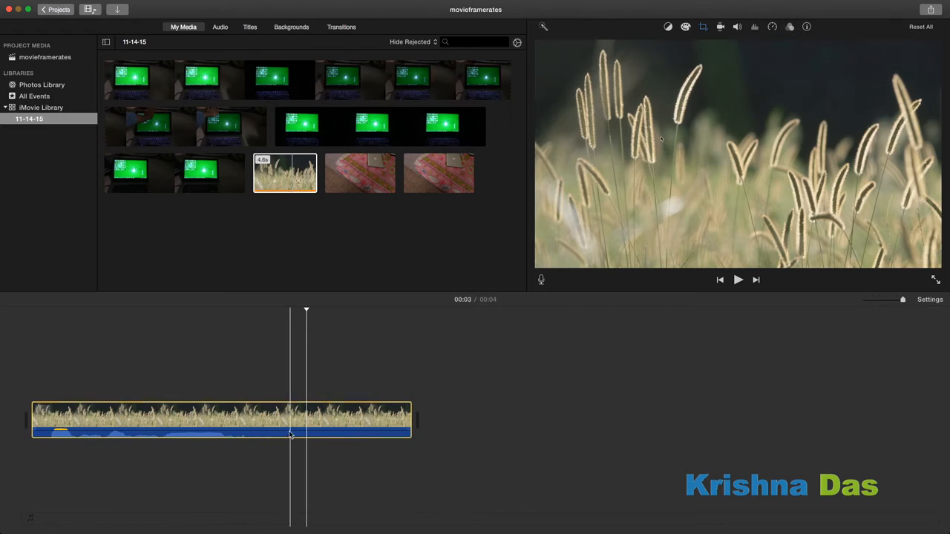
click(260, 420)
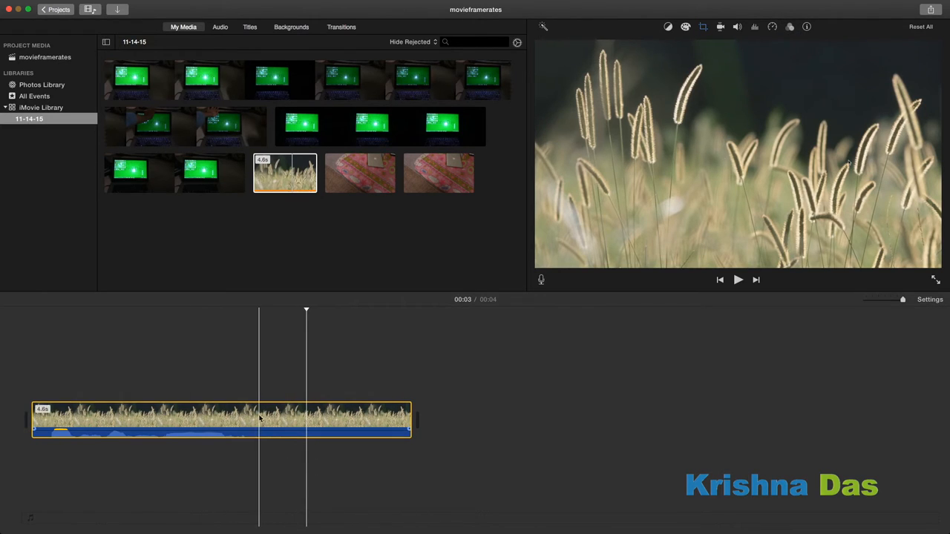
click(739, 279)
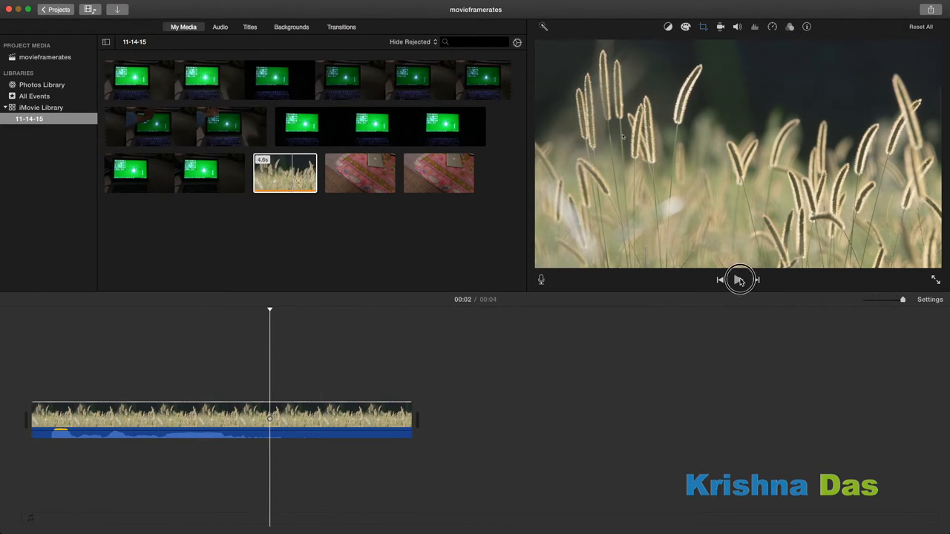
click(738, 280)
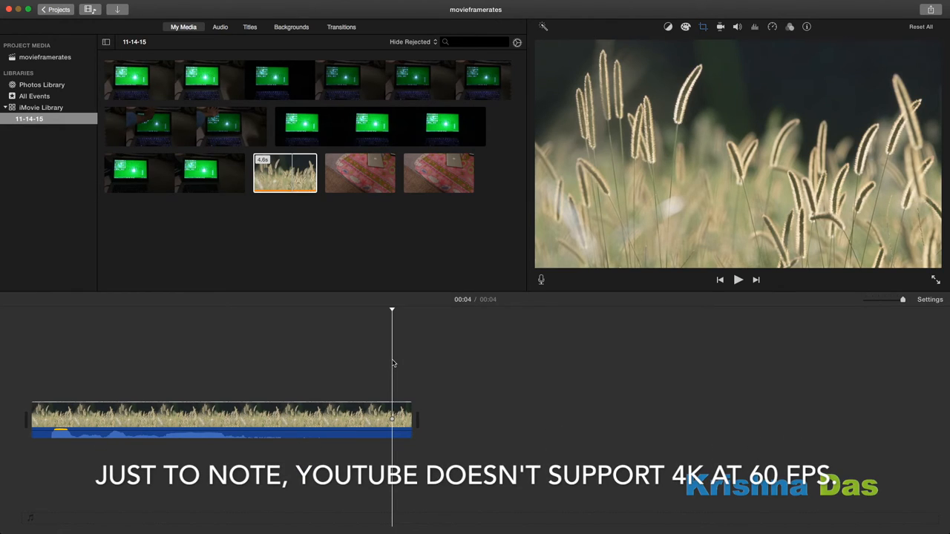
click(227, 419)
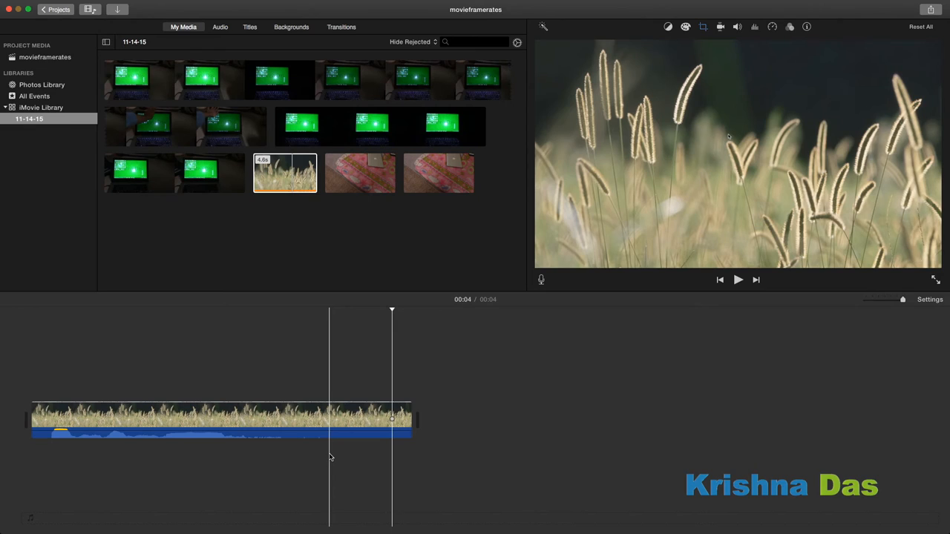
click(929, 299)
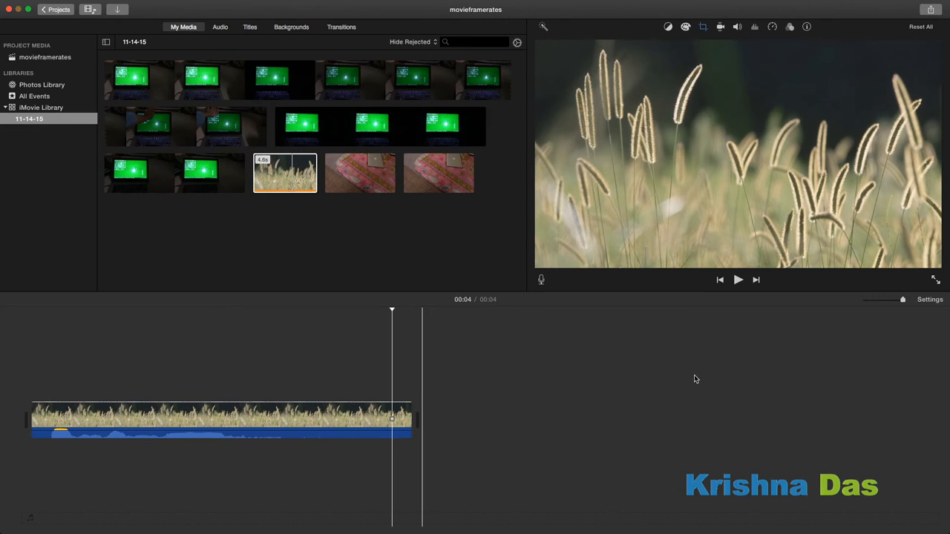
mouse_move(430, 388)
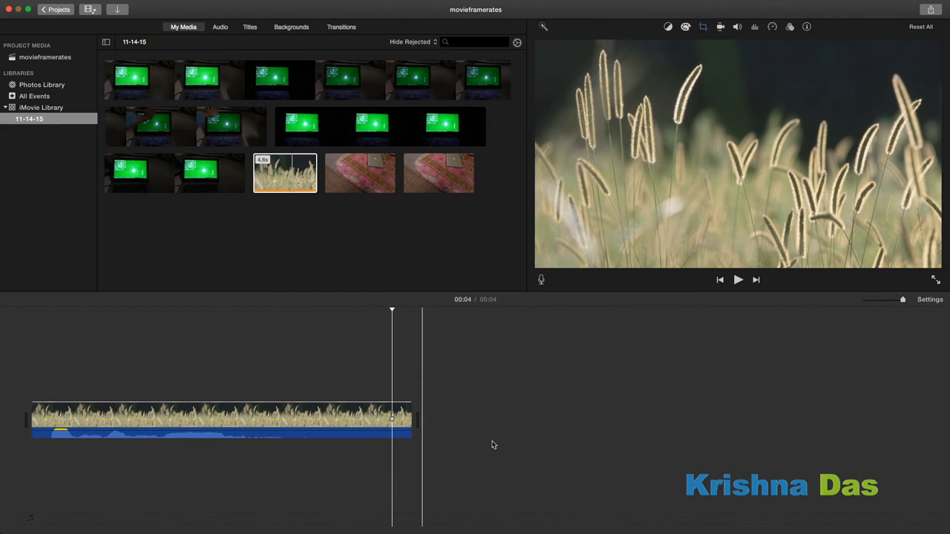
mouse_move(479, 356)
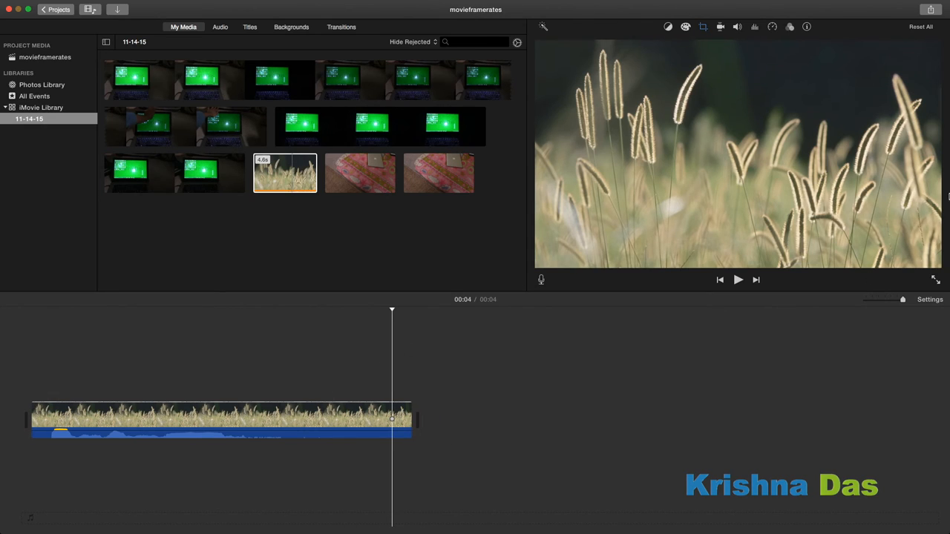
mouse_move(731, 151)
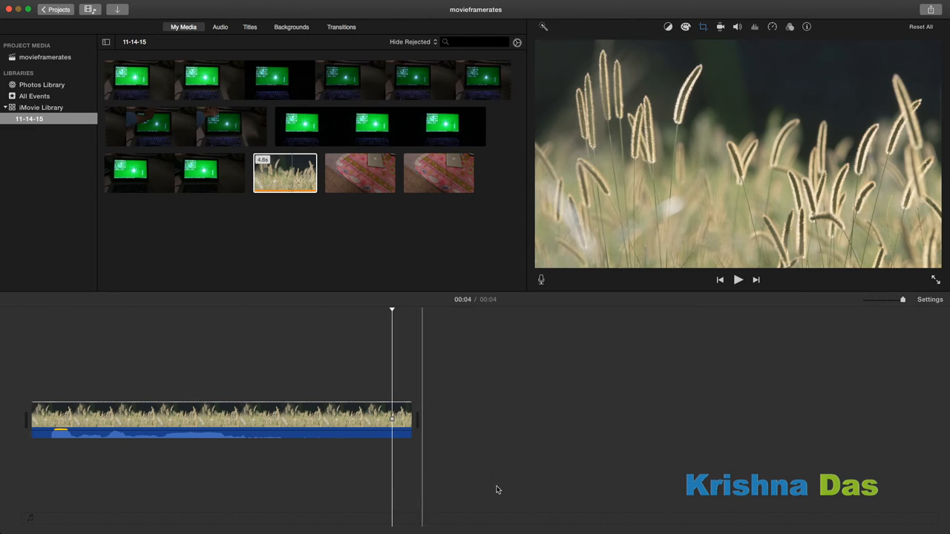
mouse_move(602, 522)
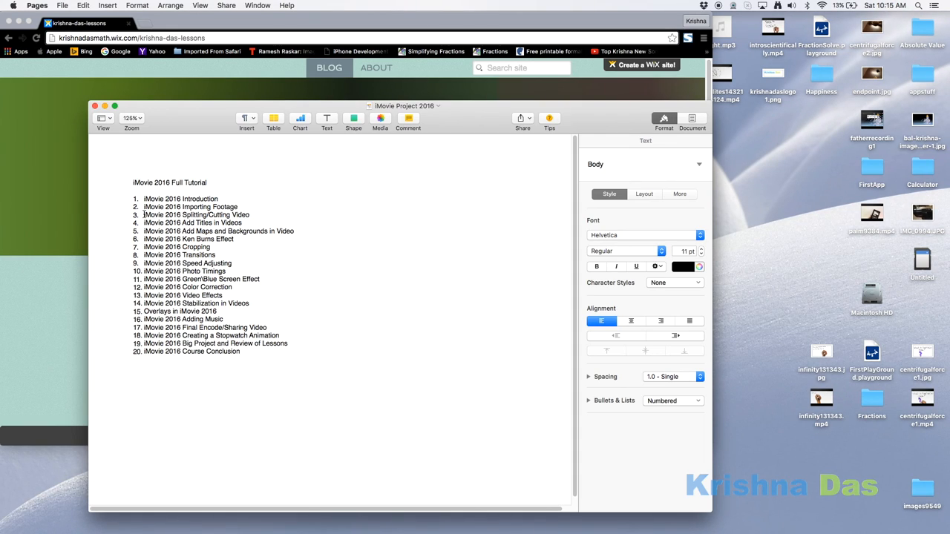
Step: Select the Splitting/Cutting Video and Add Titles lesson lines, then clear the selection
drag(144, 215, 245, 223)
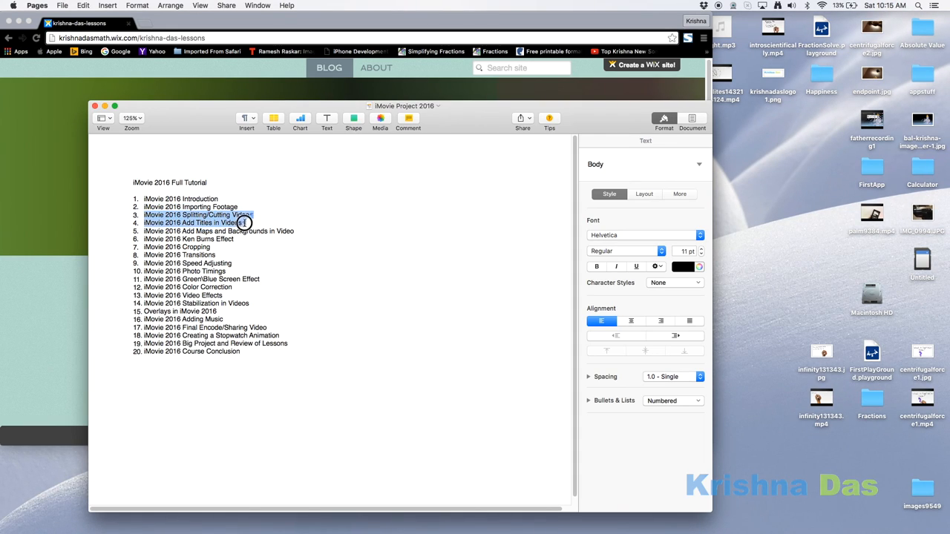
click(332, 245)
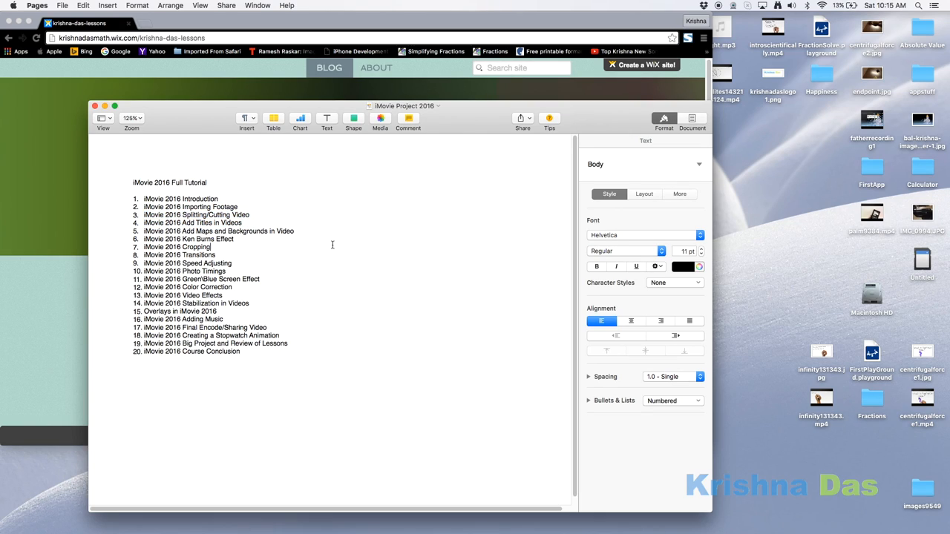